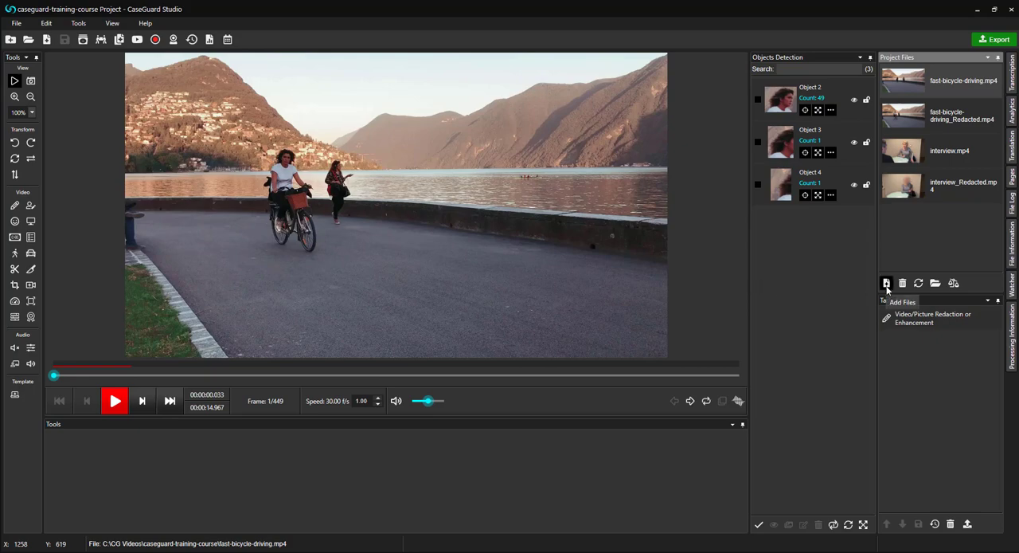
Add the 'kids in school' video to Project Files and load it in the player
left_click(886, 283)
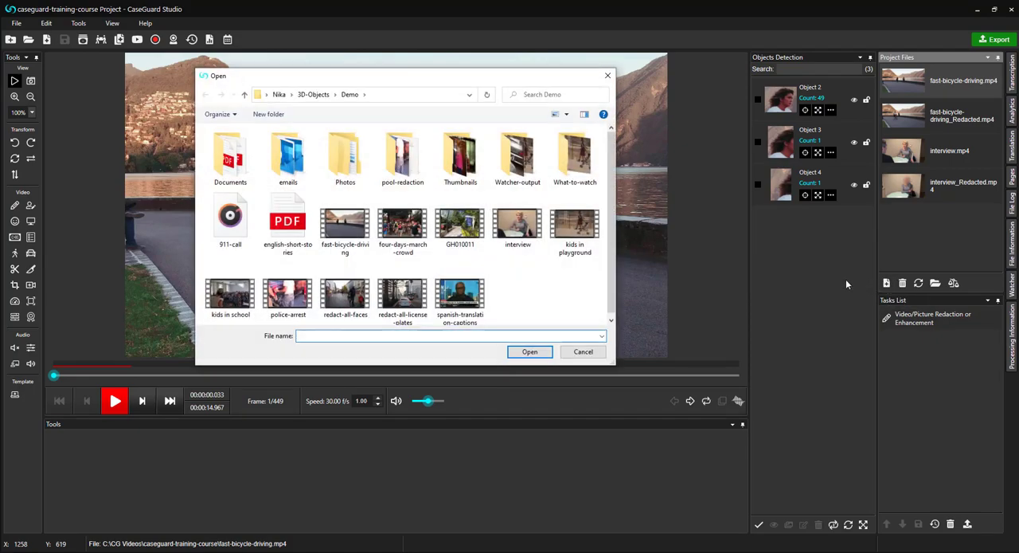
left_click(230, 293)
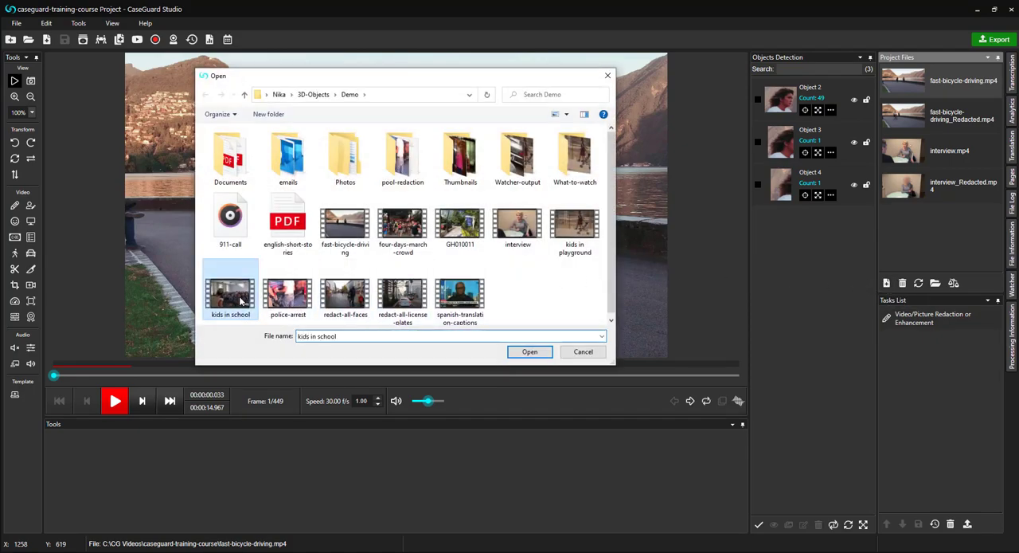
left_click(529, 351)
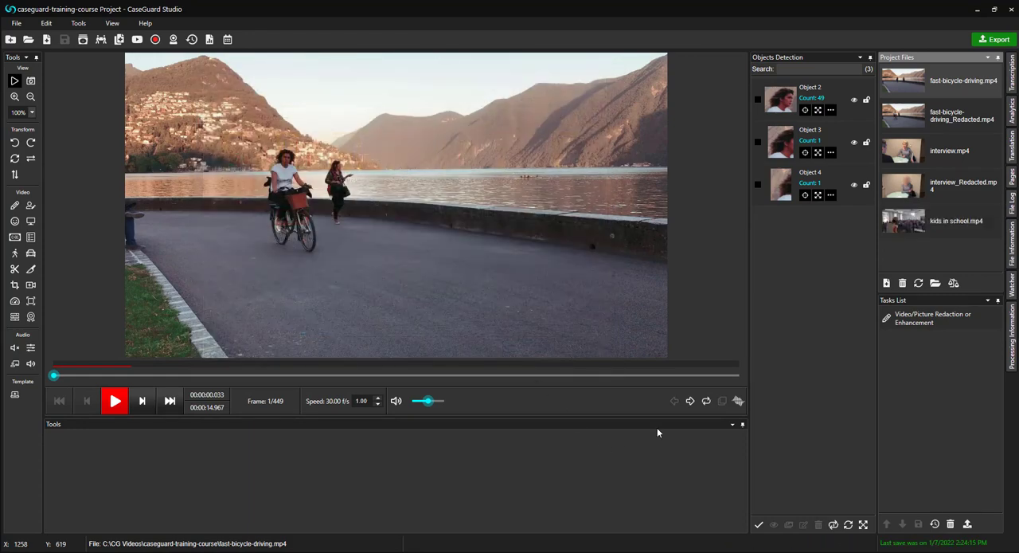
left_click(904, 220)
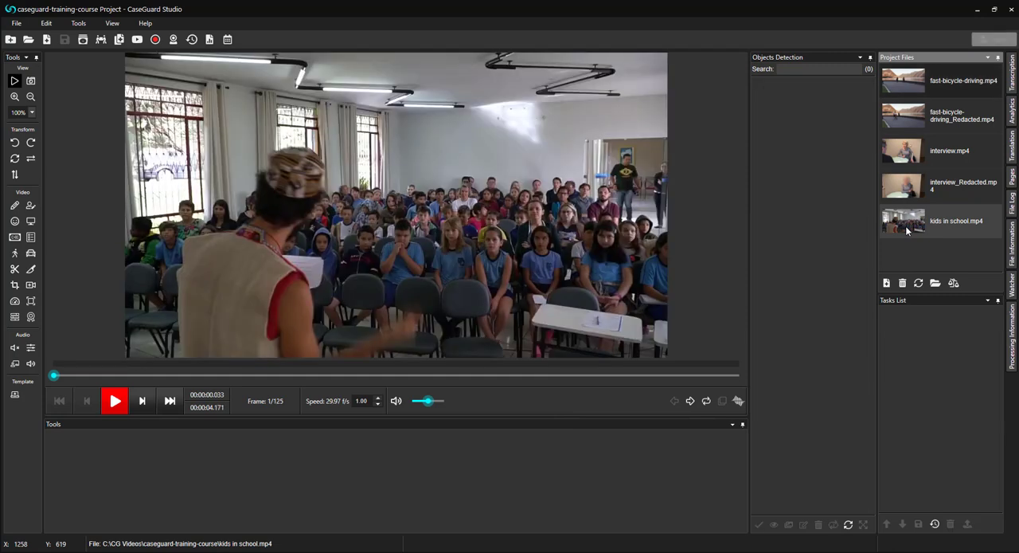
mouse_move(464, 189)
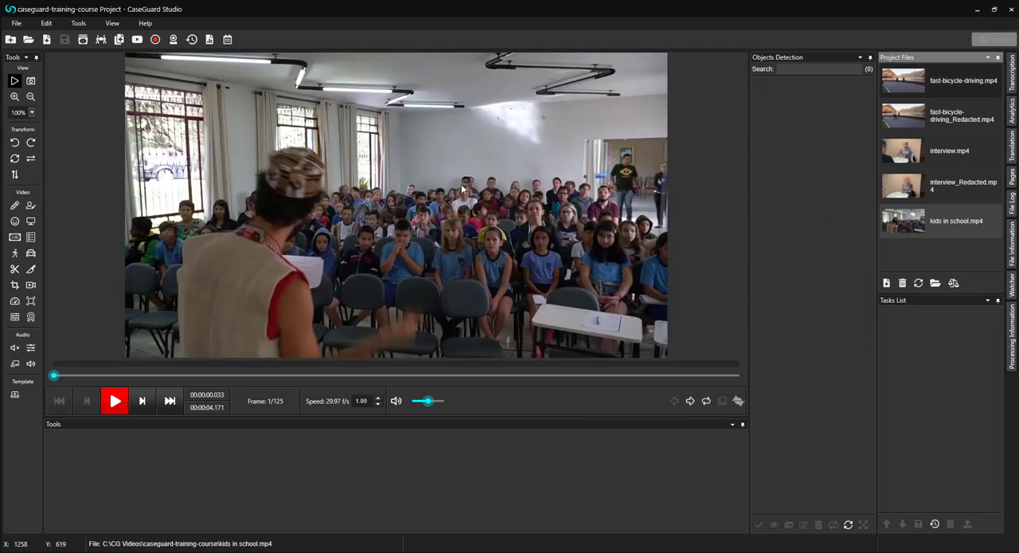
mouse_move(14, 220)
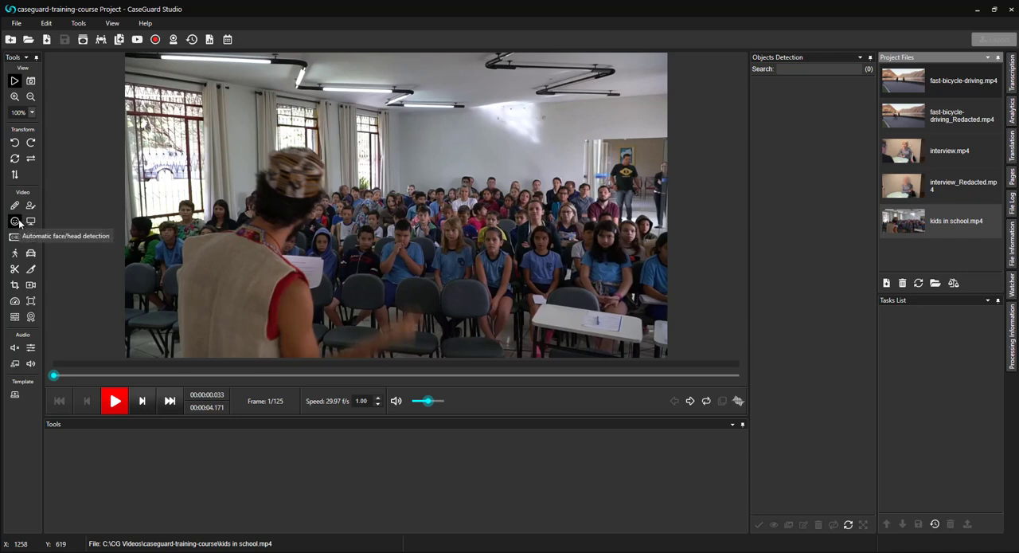
mouse_move(17, 223)
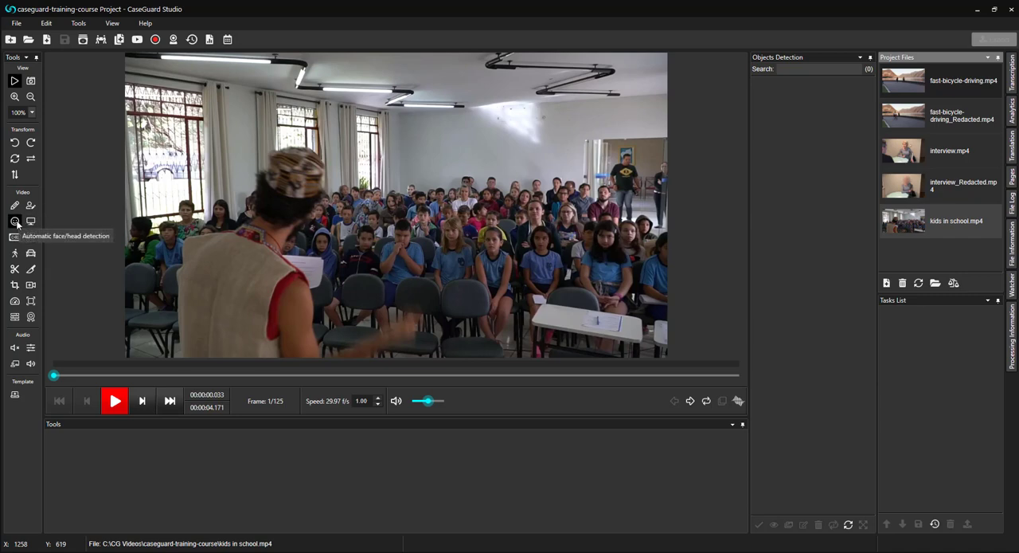
Set up automatic detection with Faces/Heads as the only detection target, signatures unchecked
left_click(14, 221)
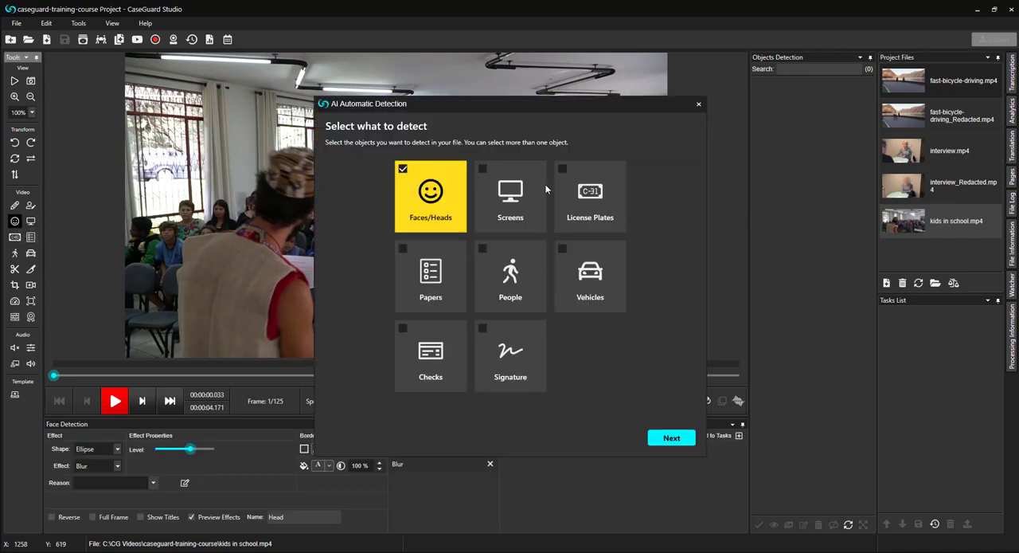
mouse_move(592, 141)
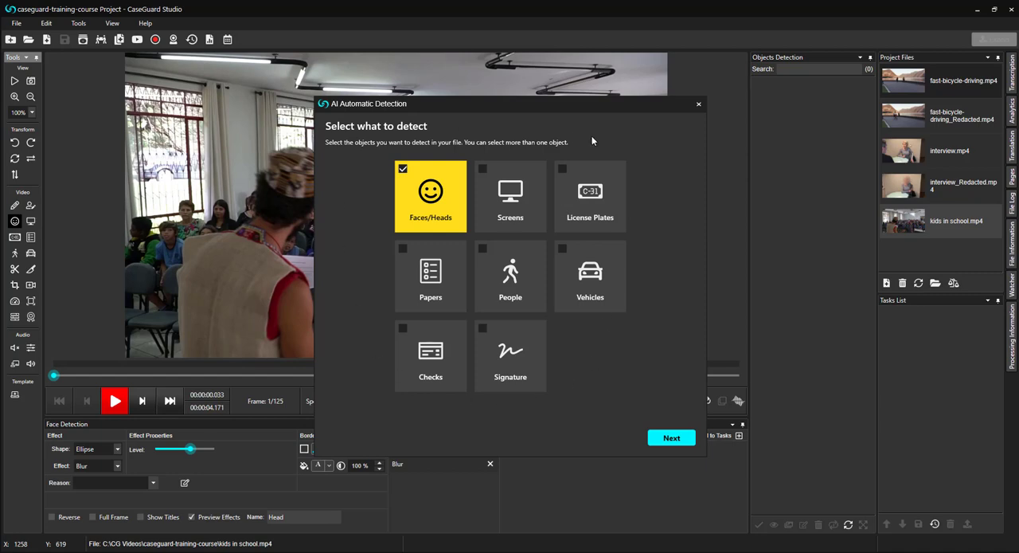
mouse_move(454, 205)
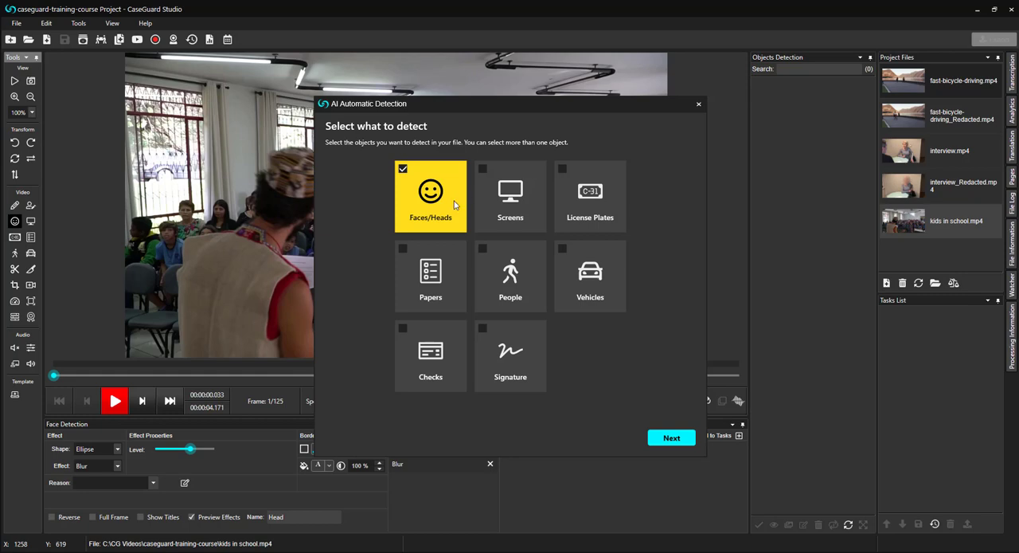
mouse_move(582, 203)
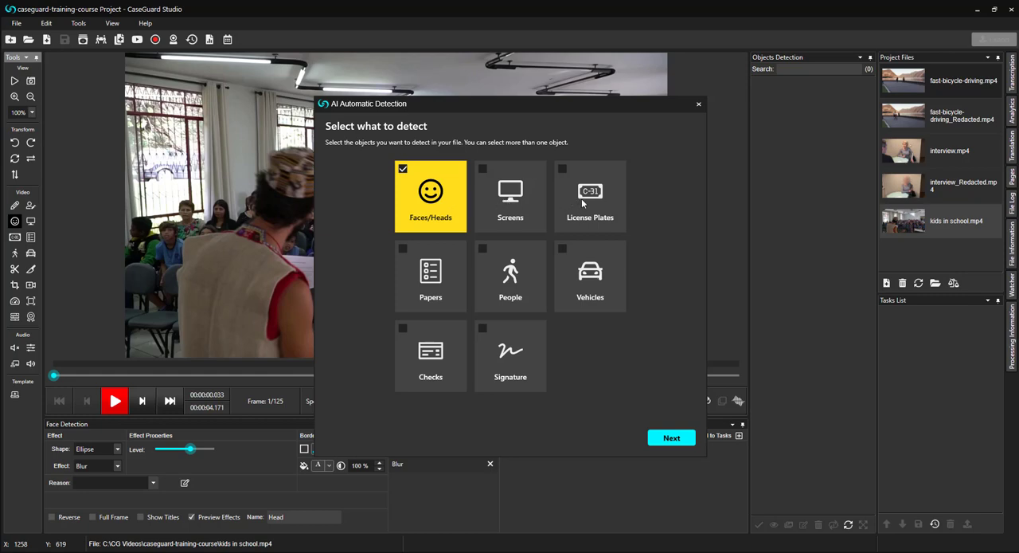
mouse_move(517, 264)
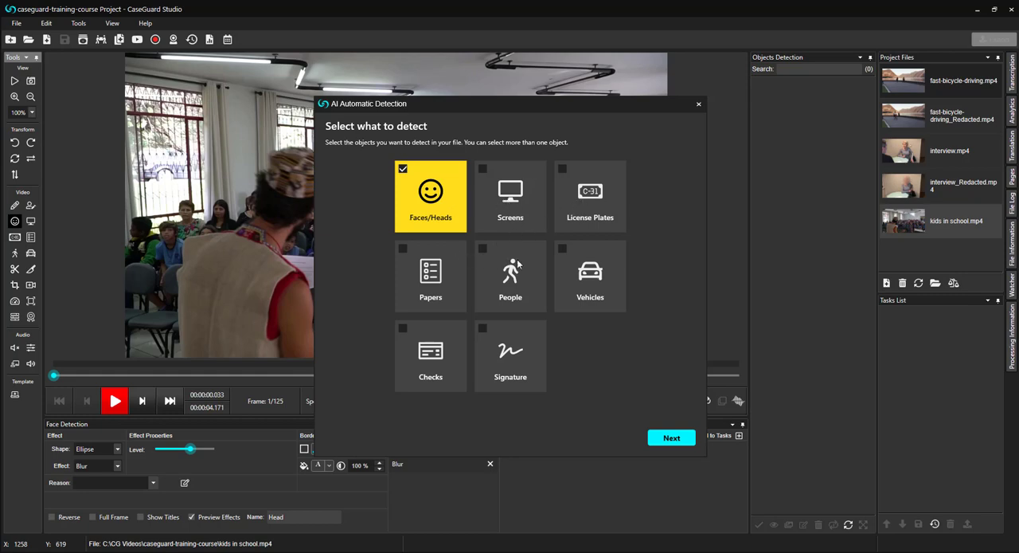
mouse_move(469, 342)
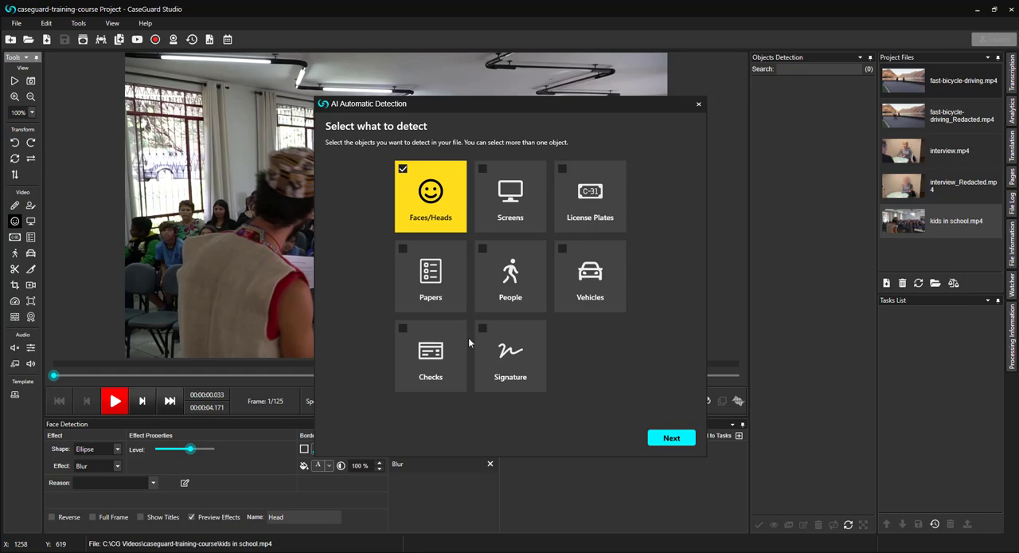
mouse_move(506, 351)
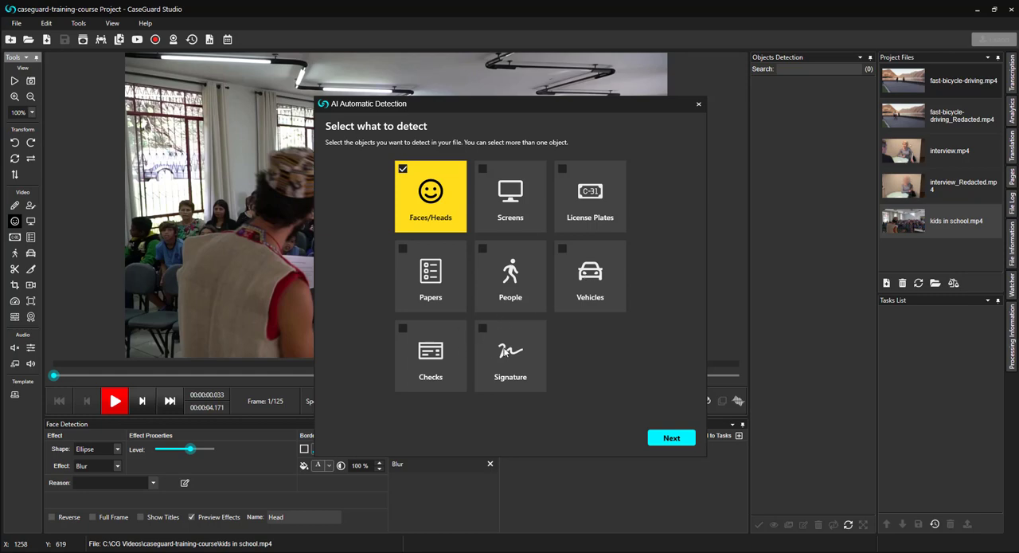
left_click(511, 355)
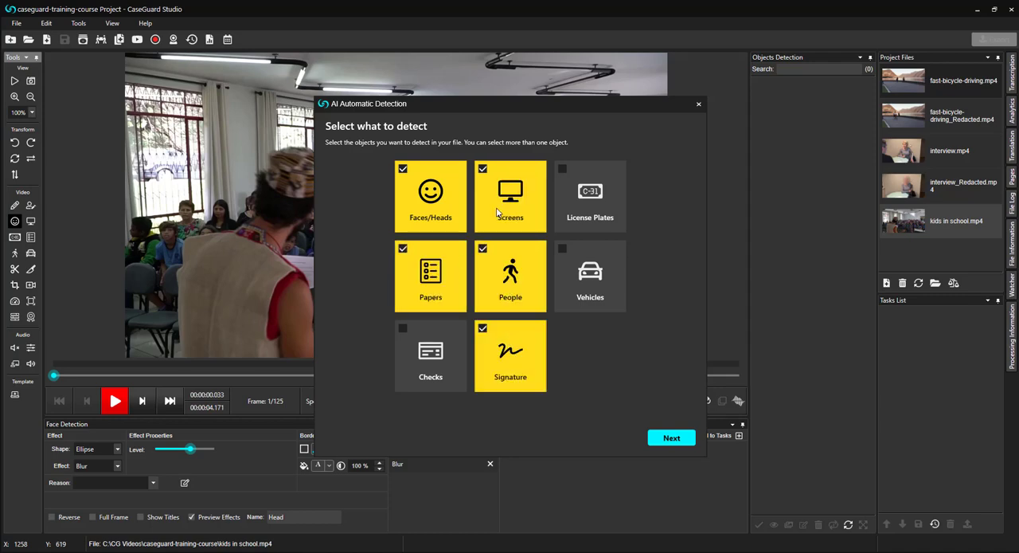
mouse_move(526, 209)
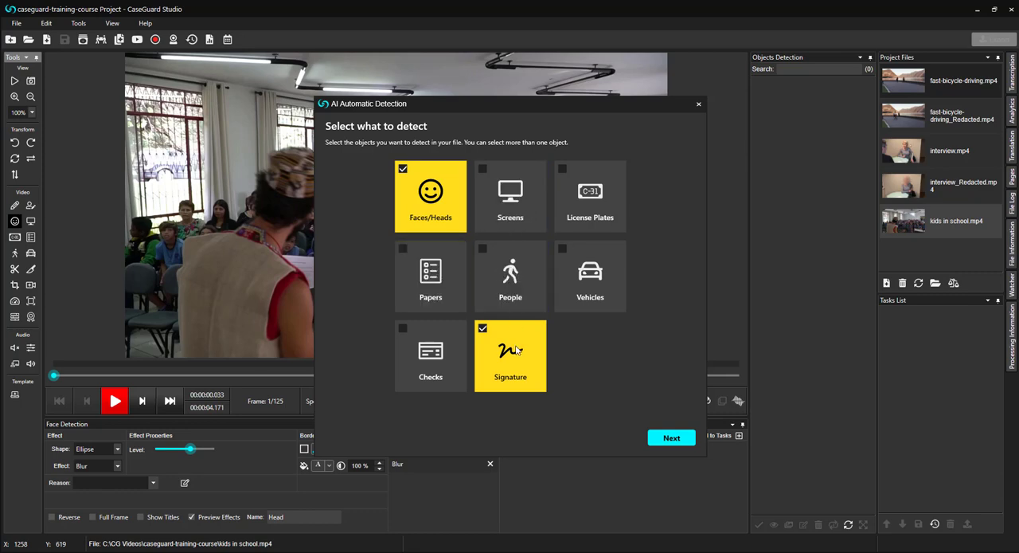
left_click(510, 356)
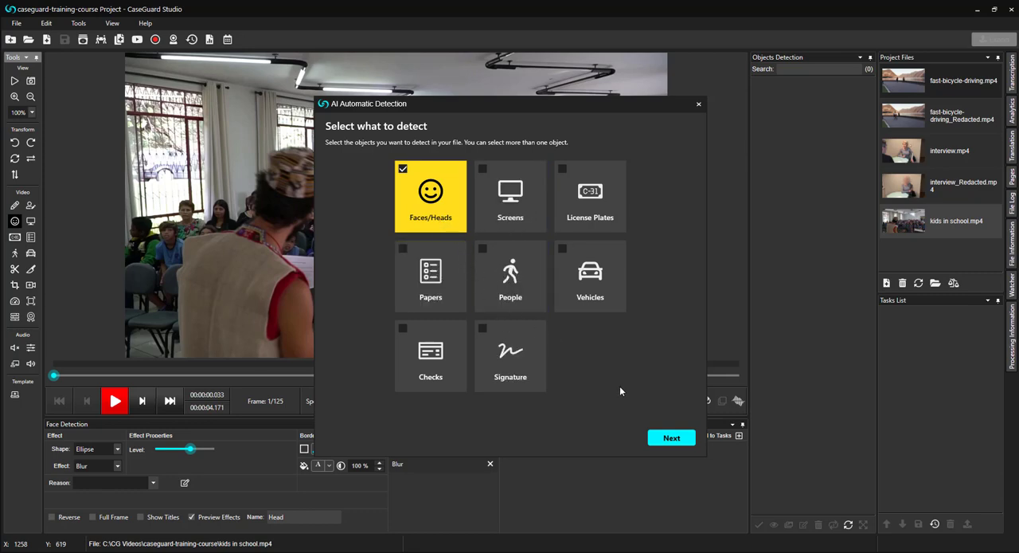
left_click(671, 437)
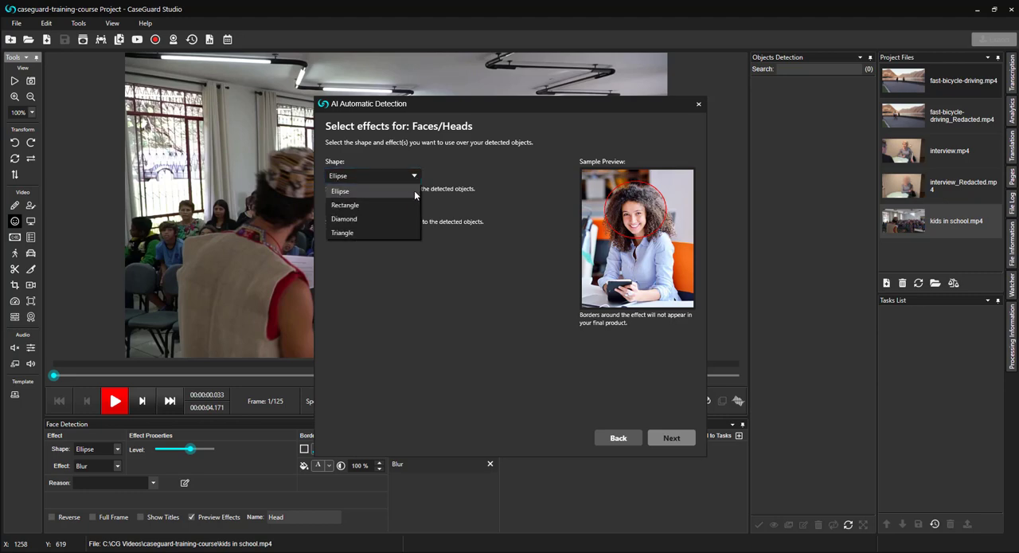
Add an ellipse-shaped blur effect for faces with a fairly strong blur level
left_click(340, 191)
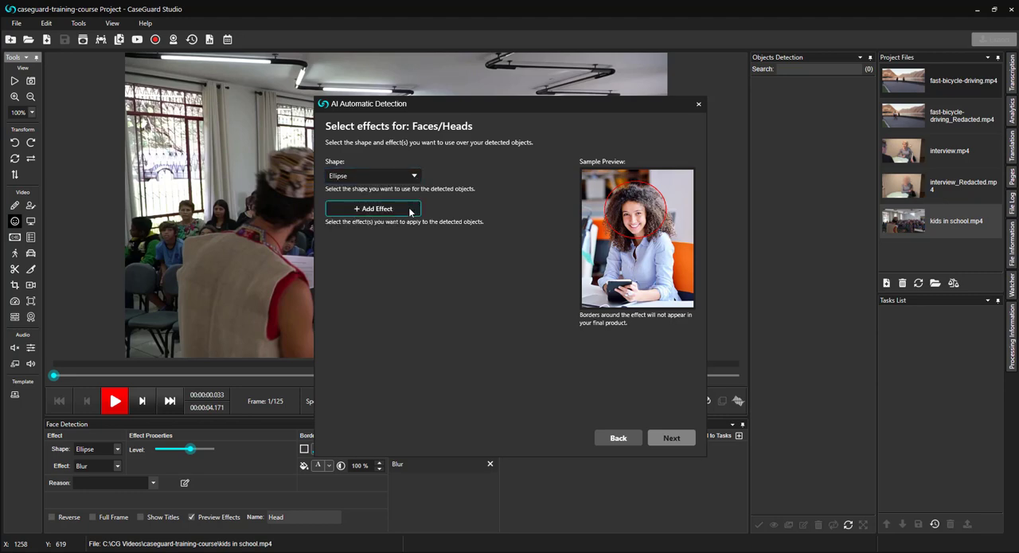
left_click(373, 208)
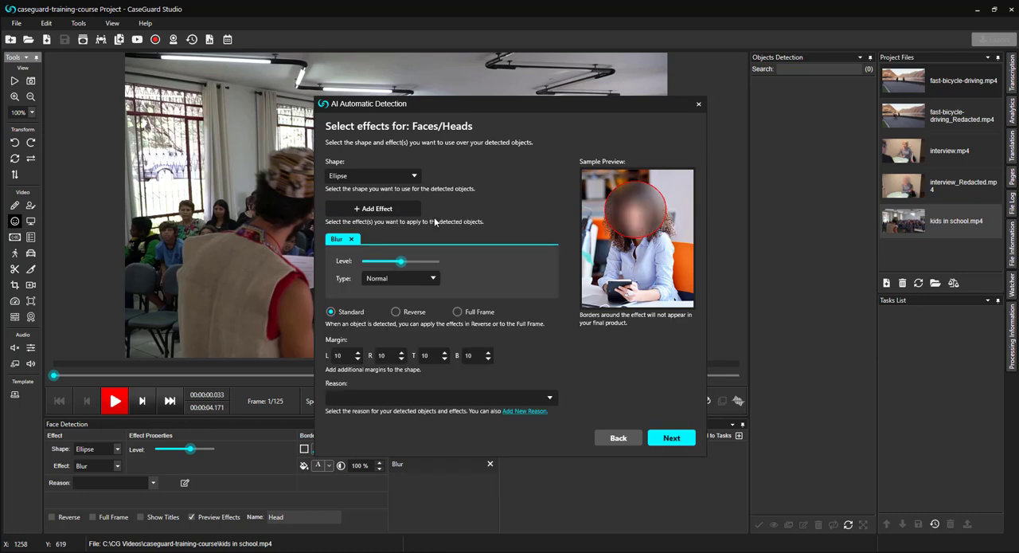
left_click_drag(399, 261, 430, 261)
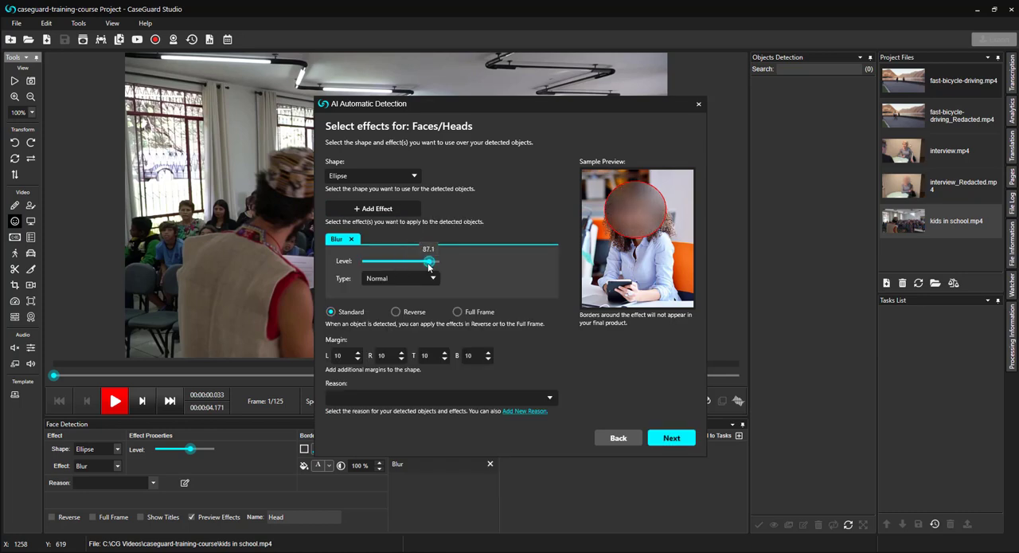
left_click_drag(428, 262, 395, 262)
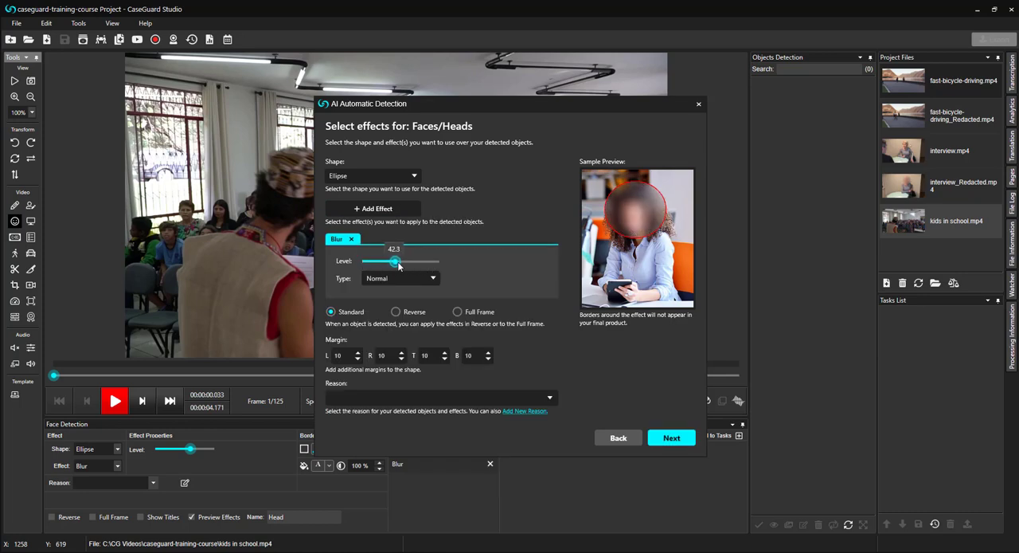
left_click_drag(396, 261, 415, 261)
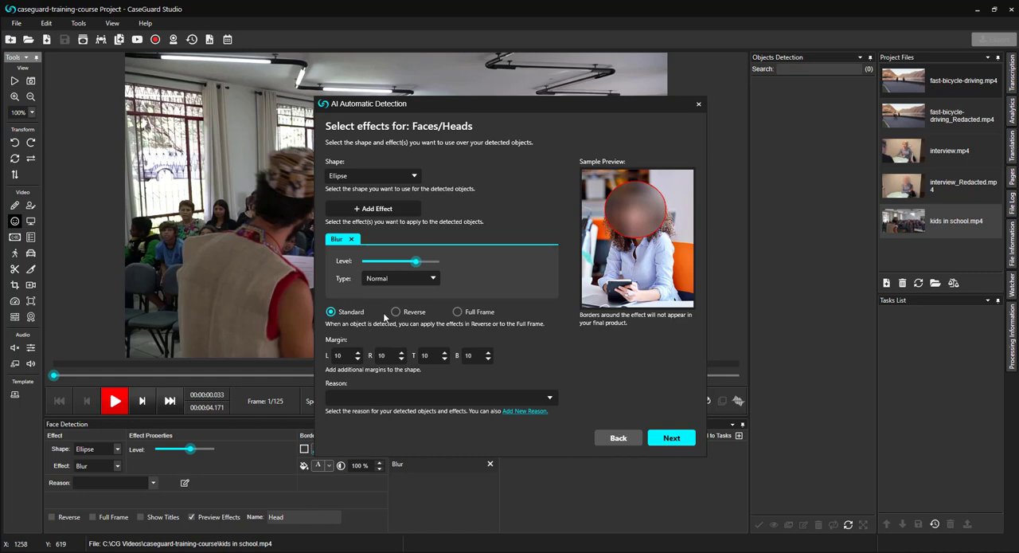
Set the face blur mode to Standard after previewing Reverse and Full Frame
left_click(396, 312)
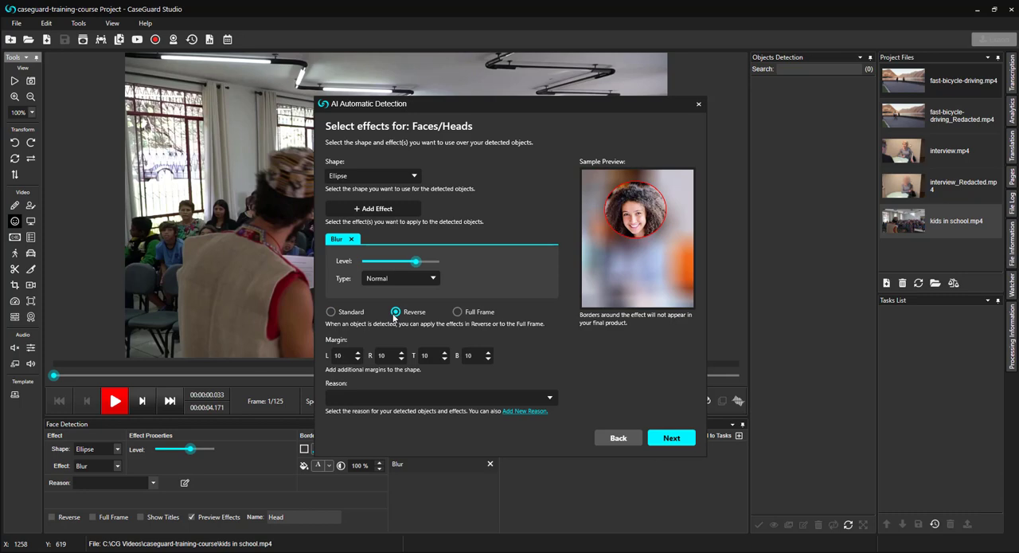
left_click(458, 311)
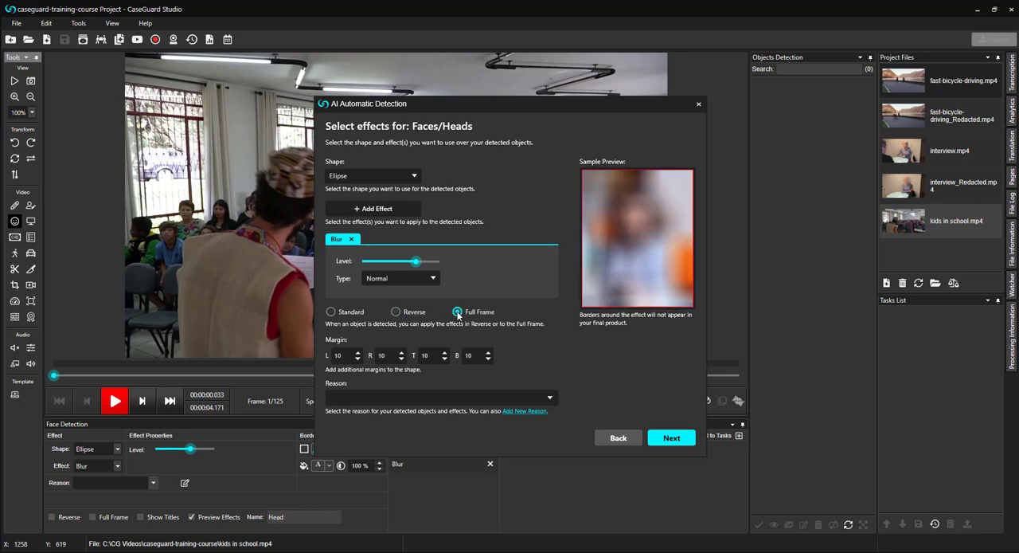
left_click(331, 311)
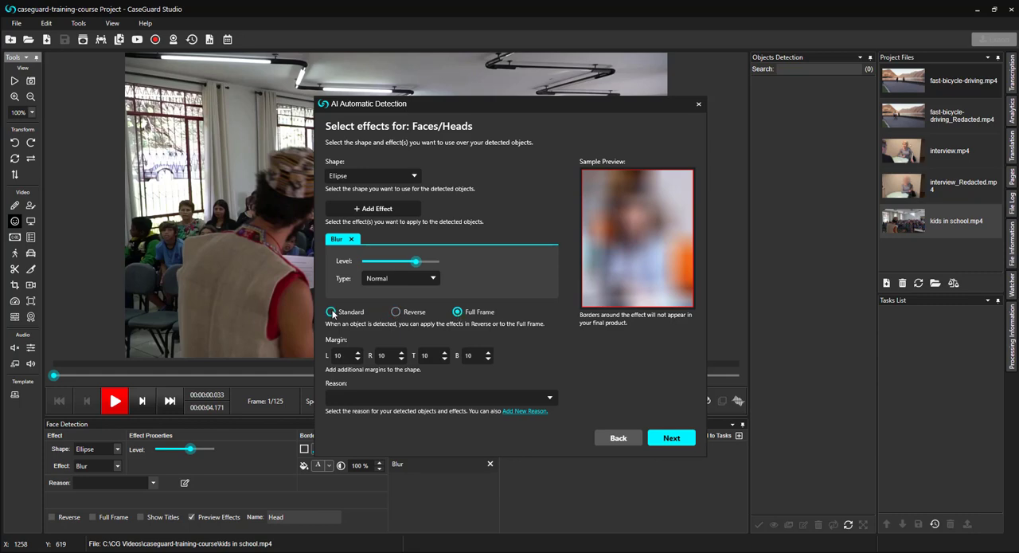
left_click(329, 311)
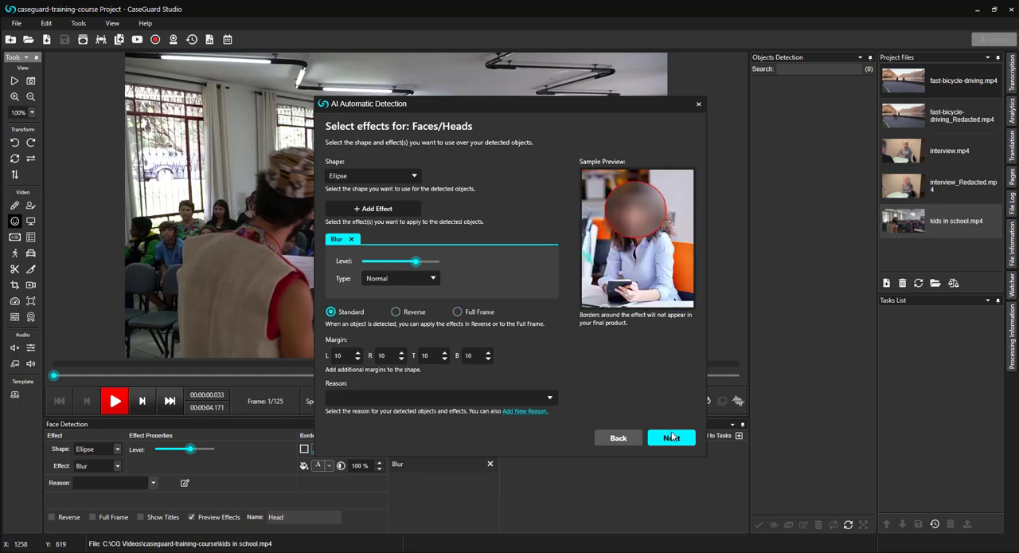
left_click(670, 437)
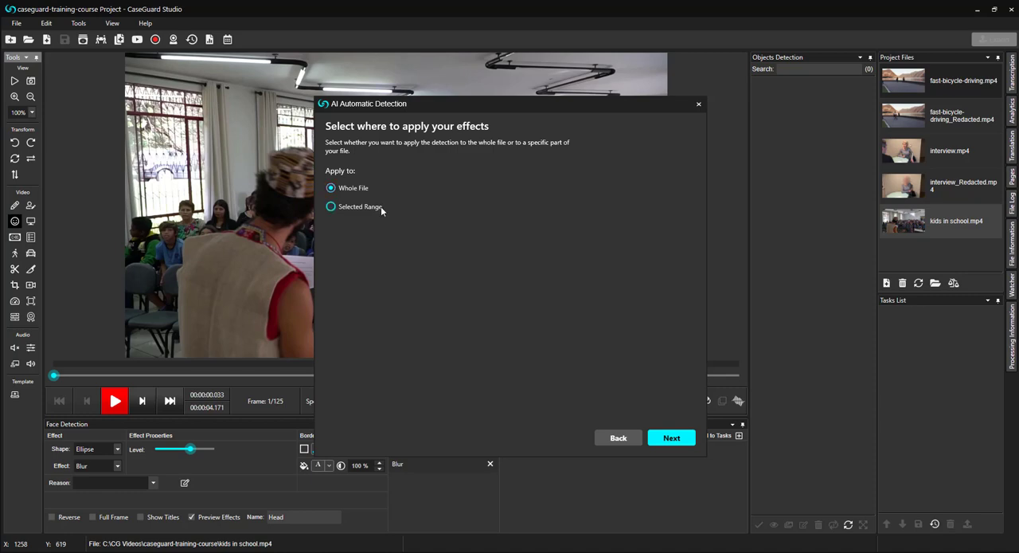
Apply detection to the Whole File after trying a time-based Selected Range
left_click(330, 206)
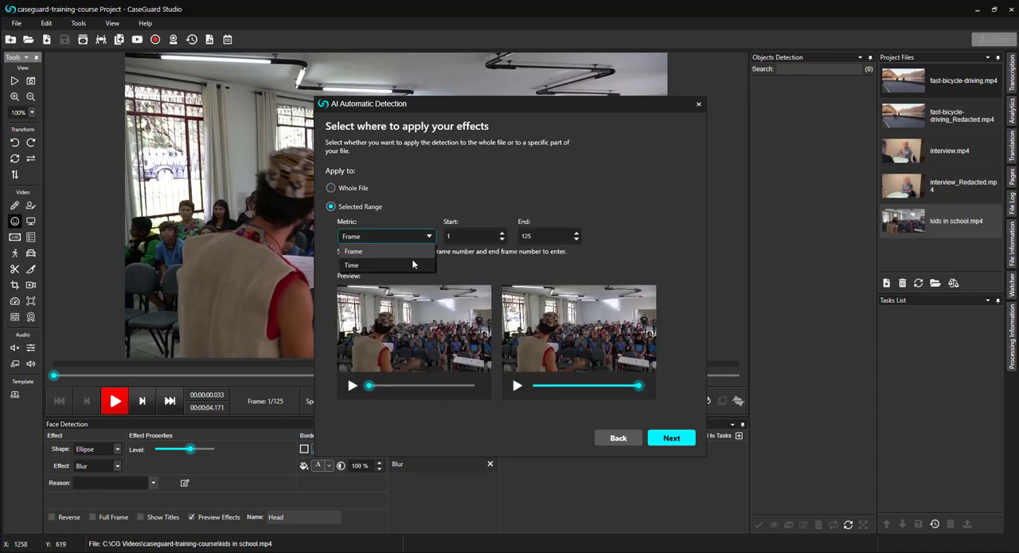
left_click(351, 264)
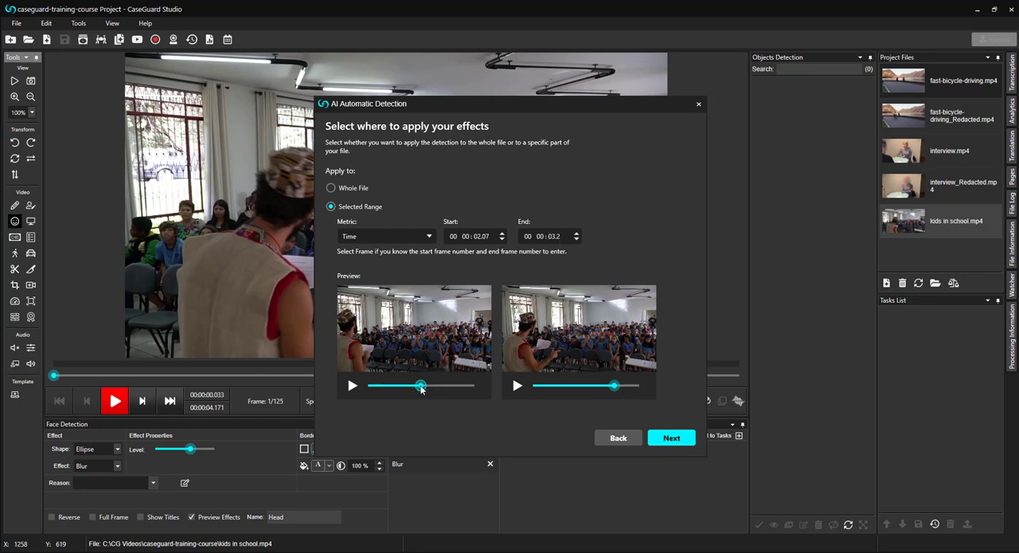
left_click_drag(613, 386, 579, 386)
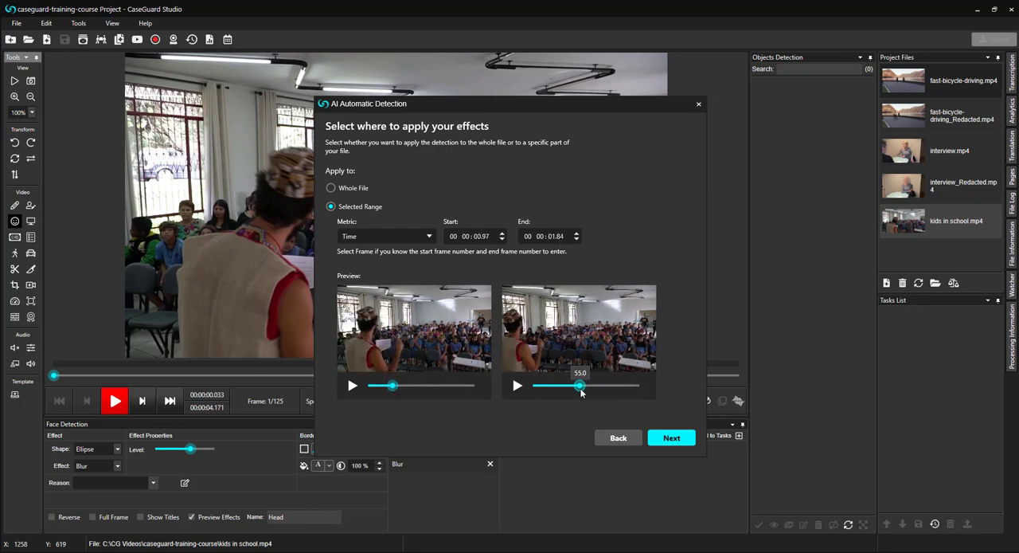
left_click_drag(577, 386, 613, 386)
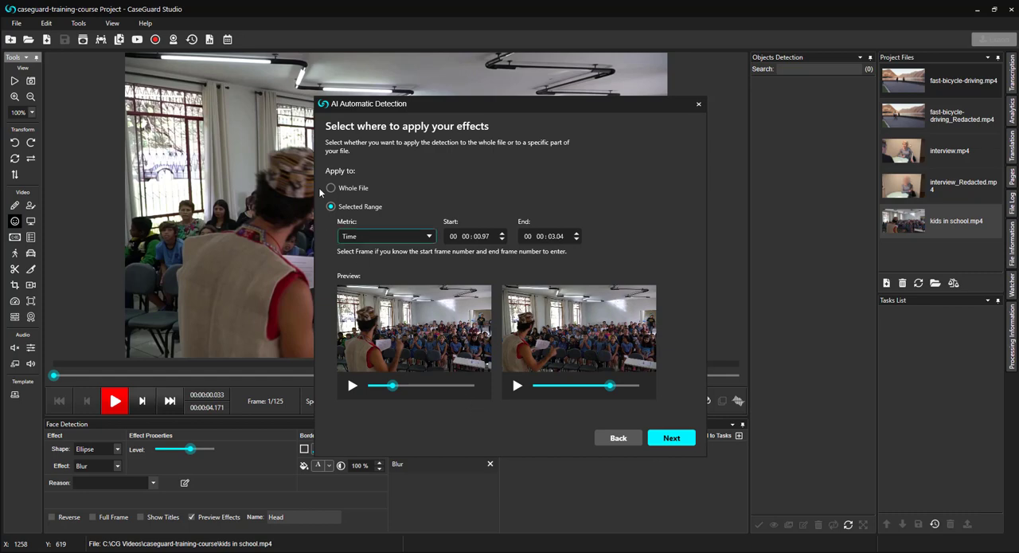
left_click(331, 187)
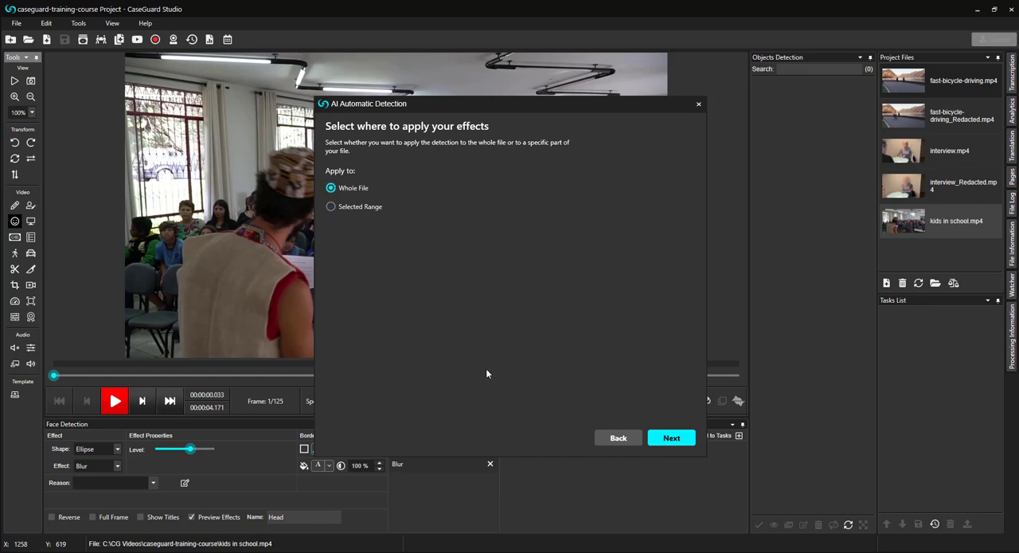
left_click(672, 437)
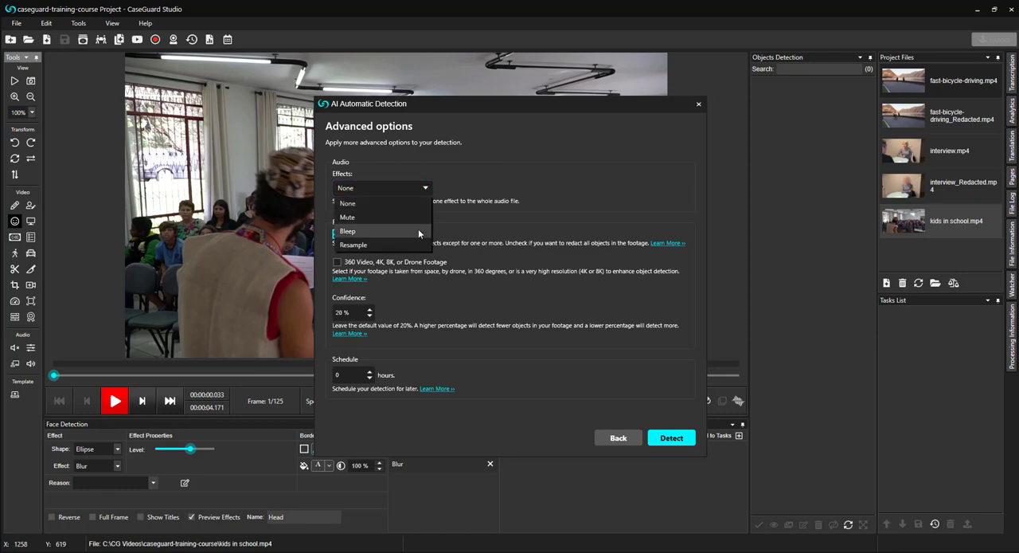
mouse_move(416, 206)
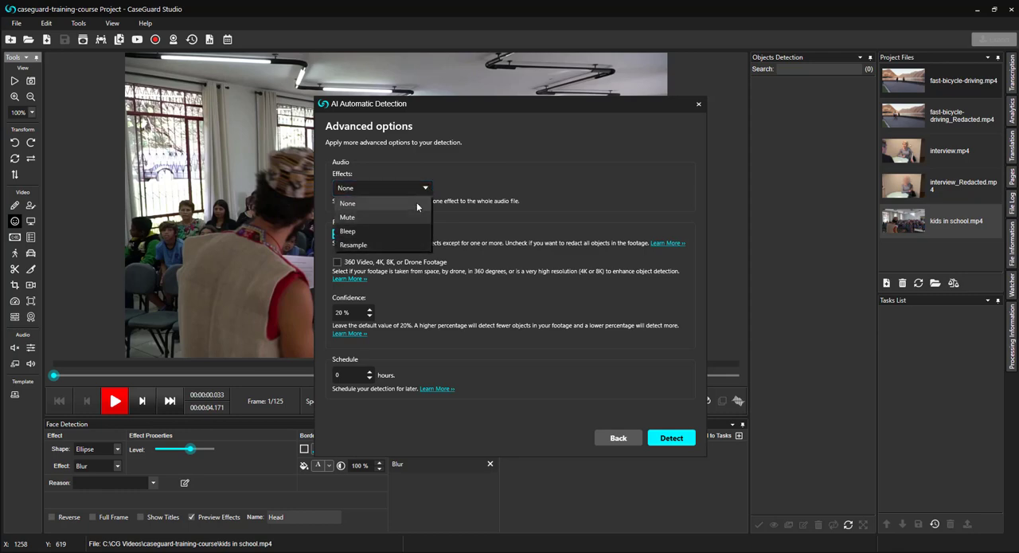
Run face detection with Audio Effects None, Classify Results on, 20% confidence
left_click(348, 204)
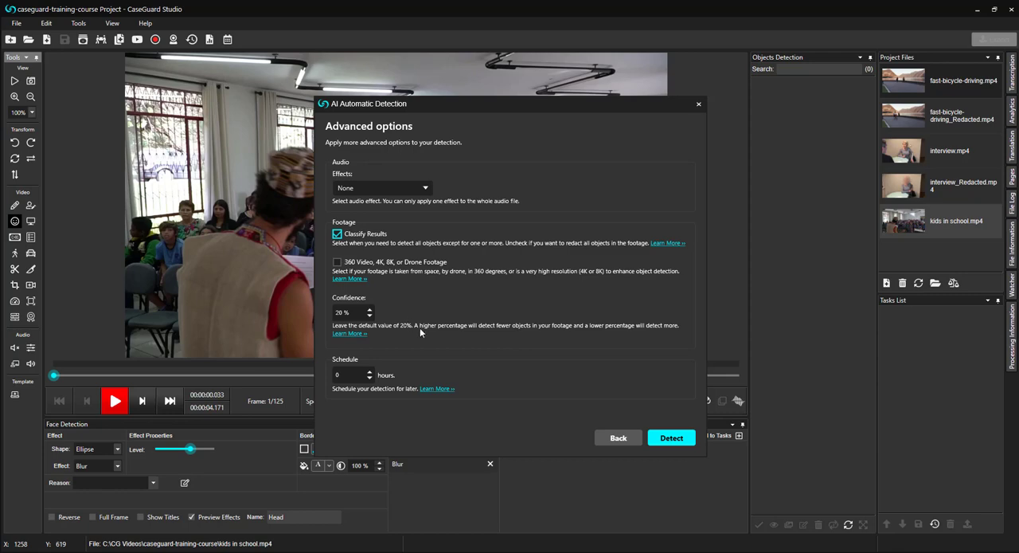
mouse_move(426, 381)
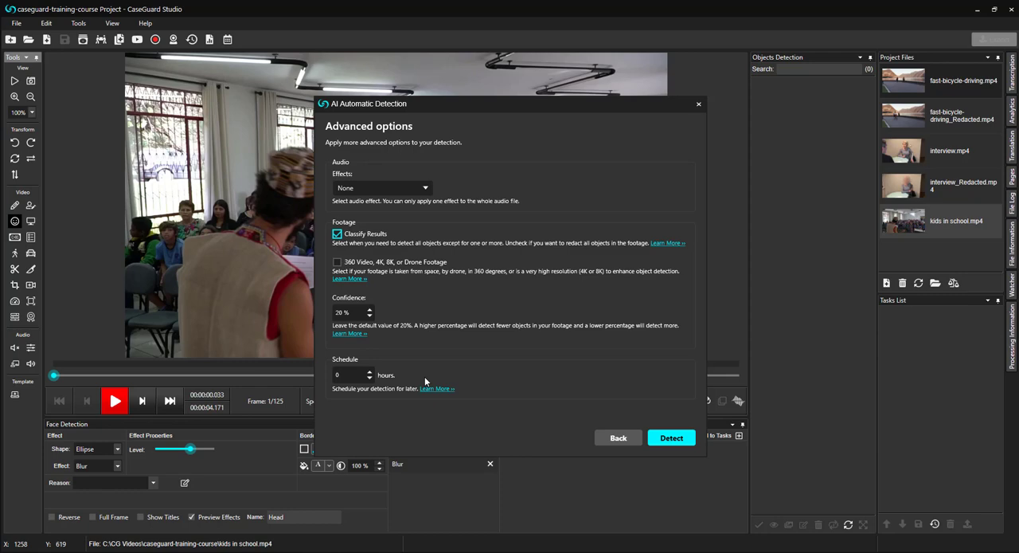
mouse_move(598, 421)
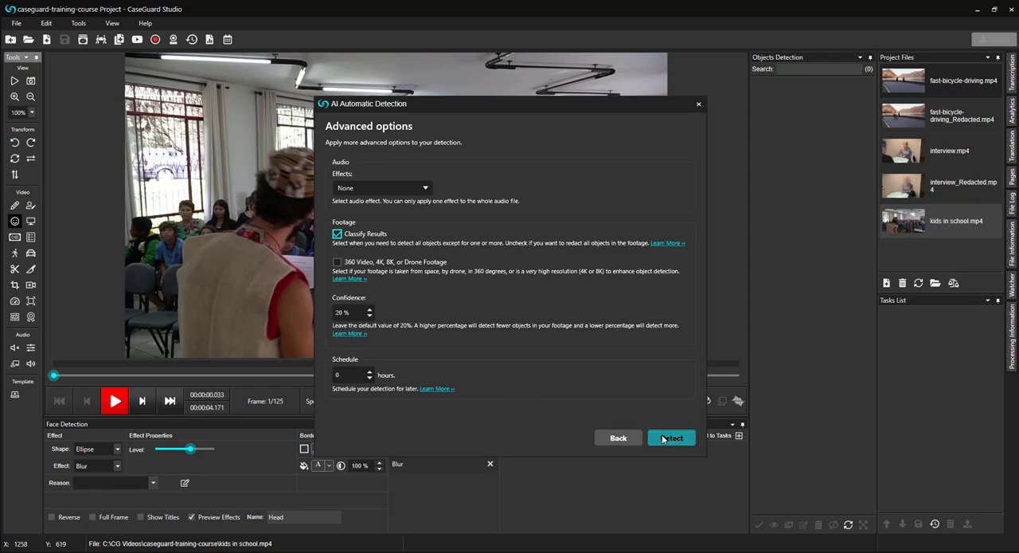
left_click(671, 437)
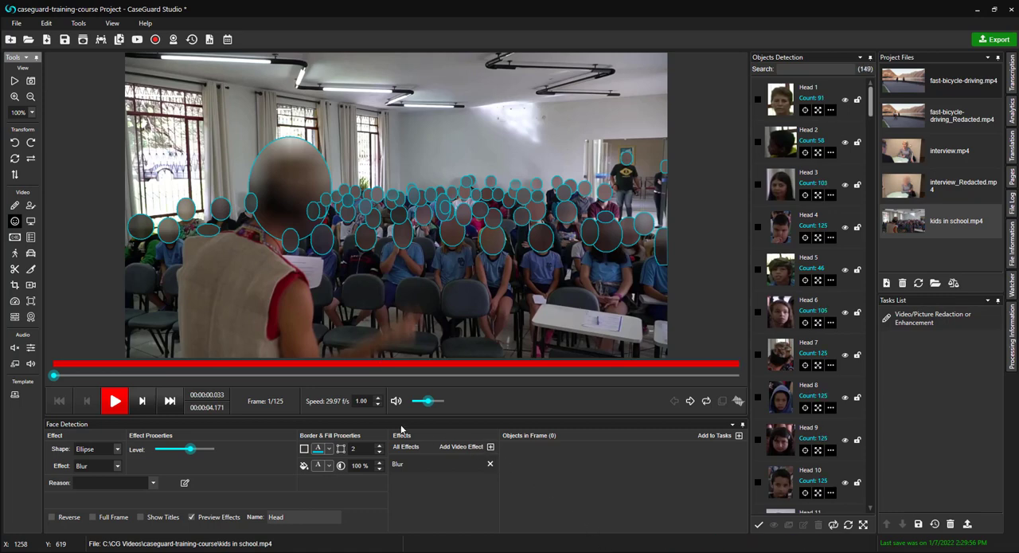
Play the redacted classroom video to its final frame to check every head blur
left_click(115, 400)
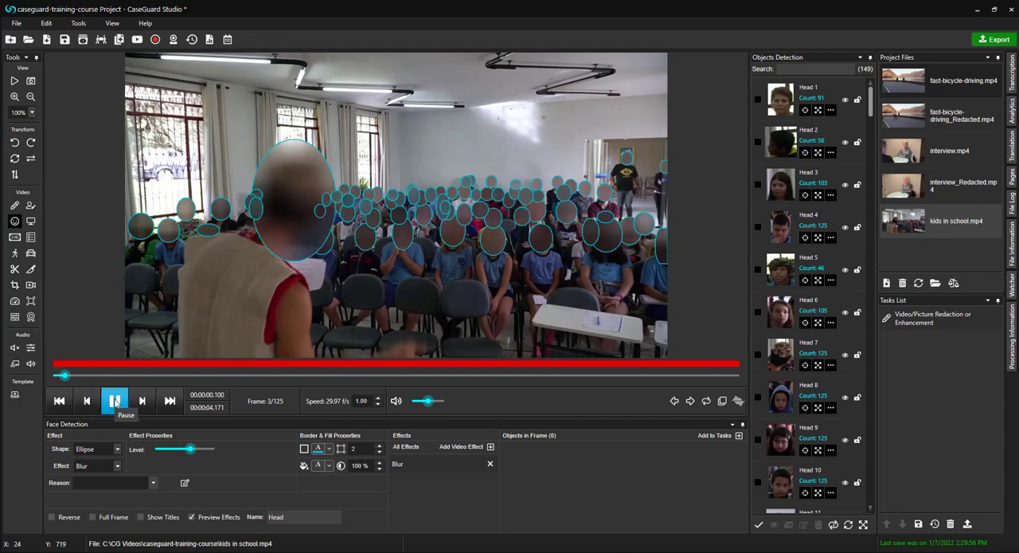
left_click(114, 400)
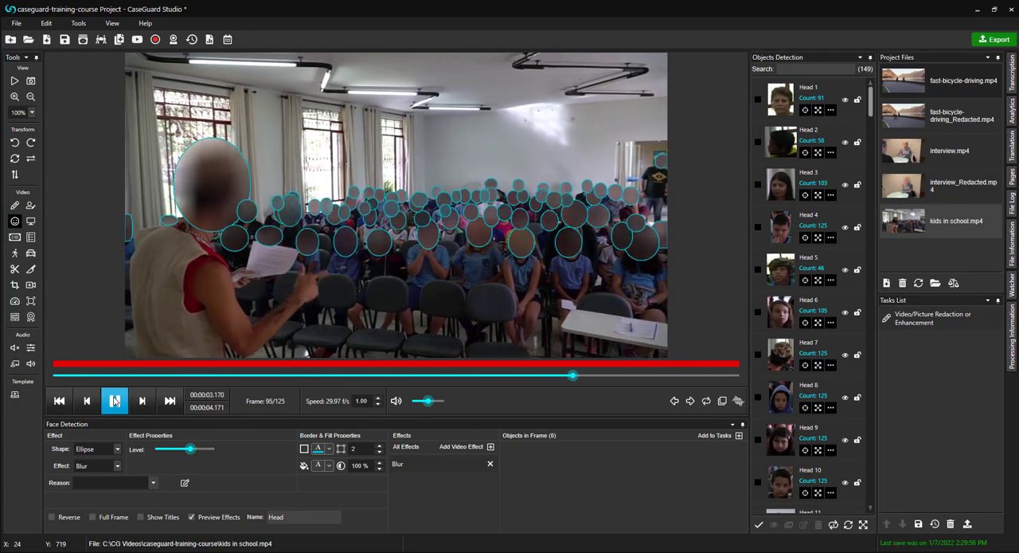
left_click(114, 400)
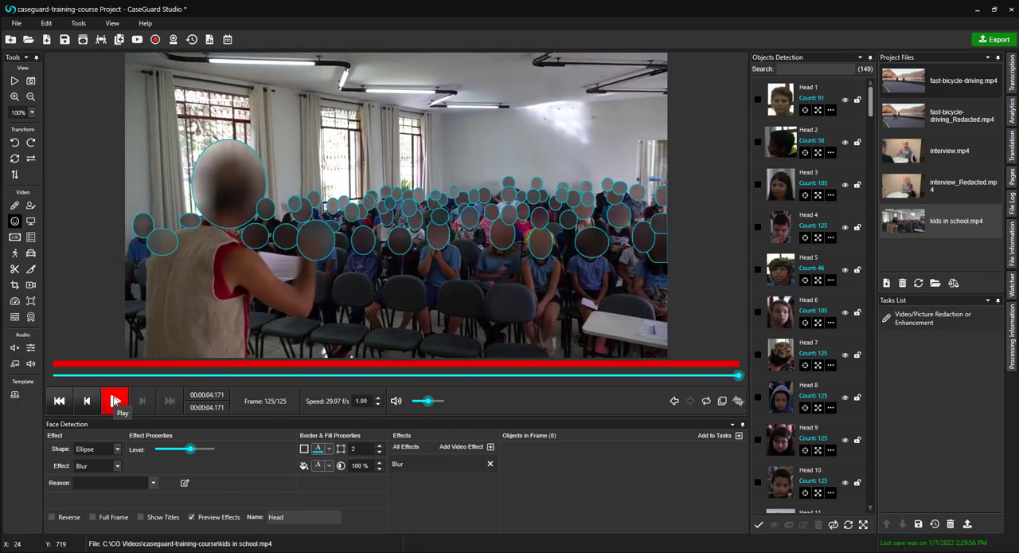
left_click(114, 400)
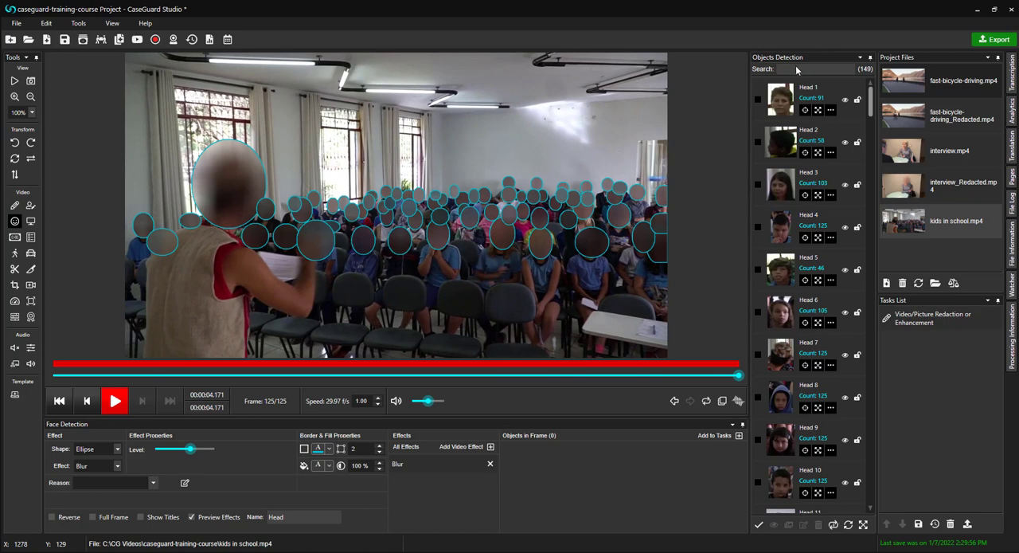
mouse_move(842, 49)
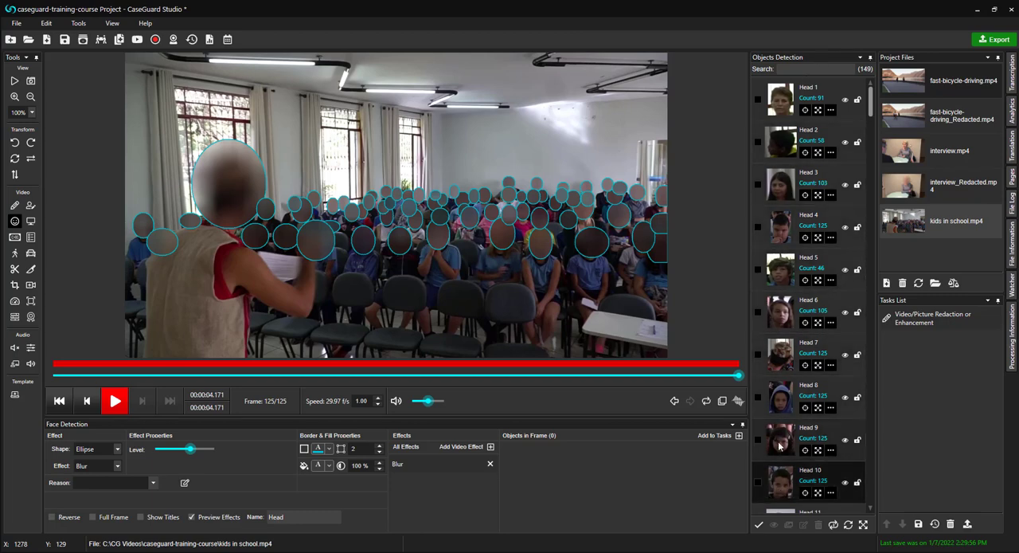
mouse_move(834, 145)
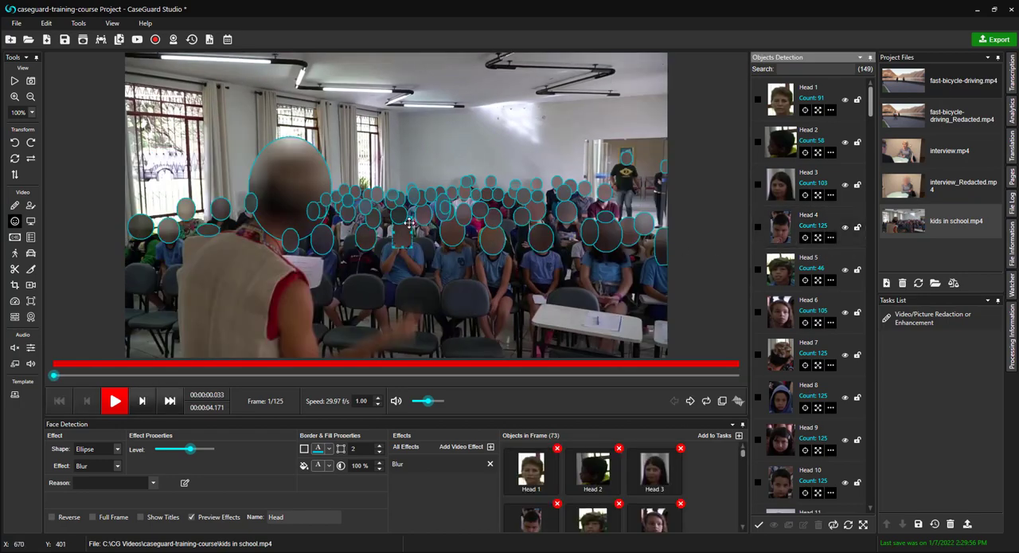
mouse_move(402, 219)
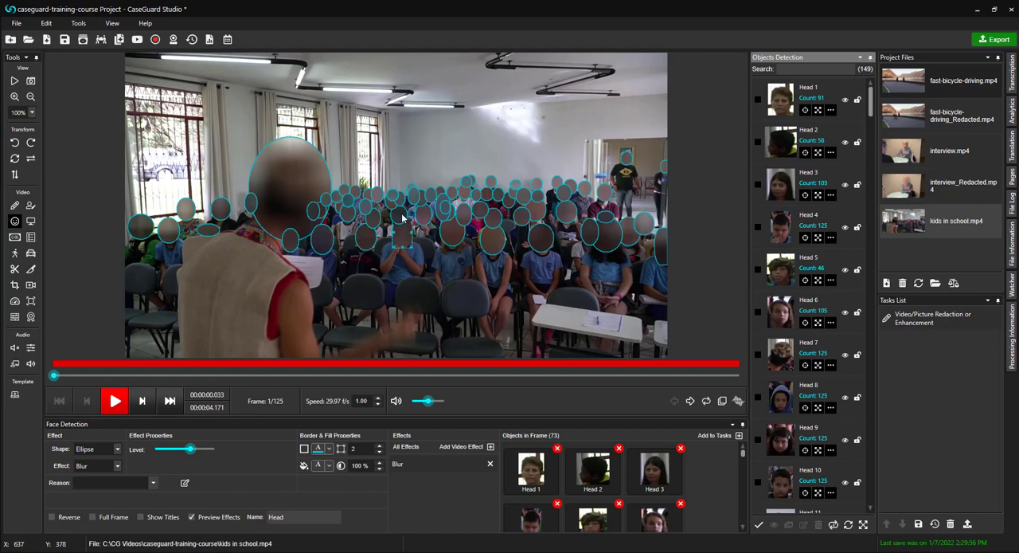
Unblur three students' heads using Delete from All Frames, leaving 70 objects
scroll("down", 3)
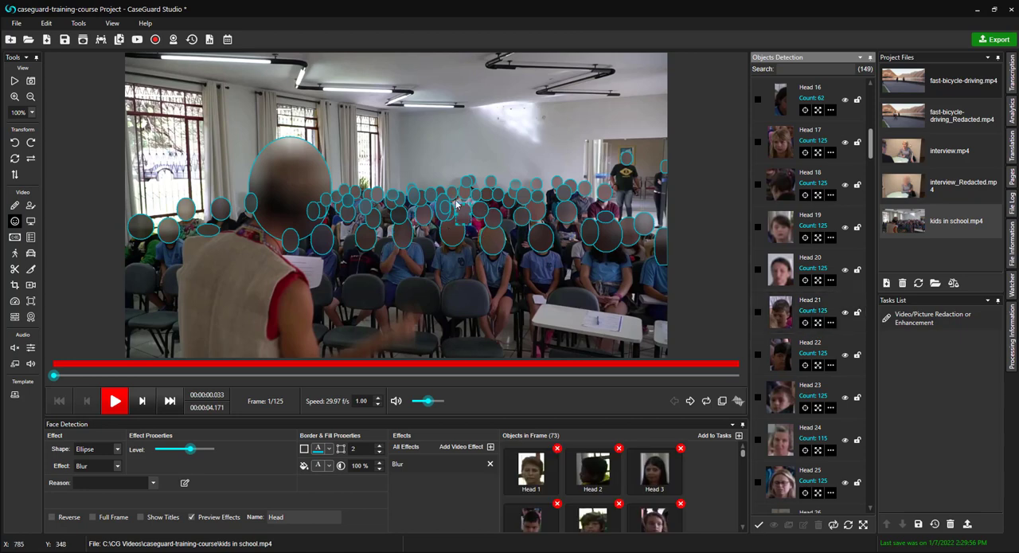
mouse_move(697, 219)
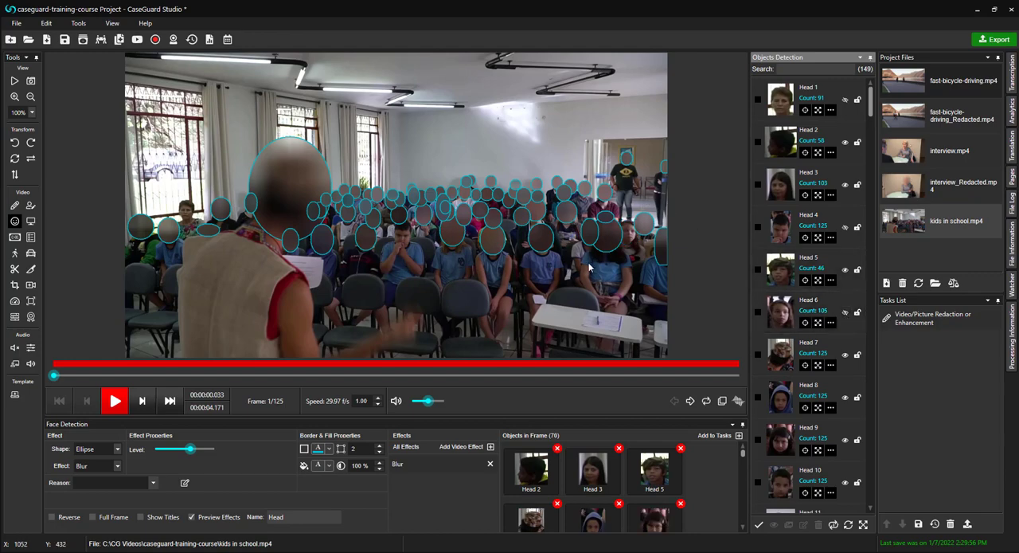
mouse_move(468, 244)
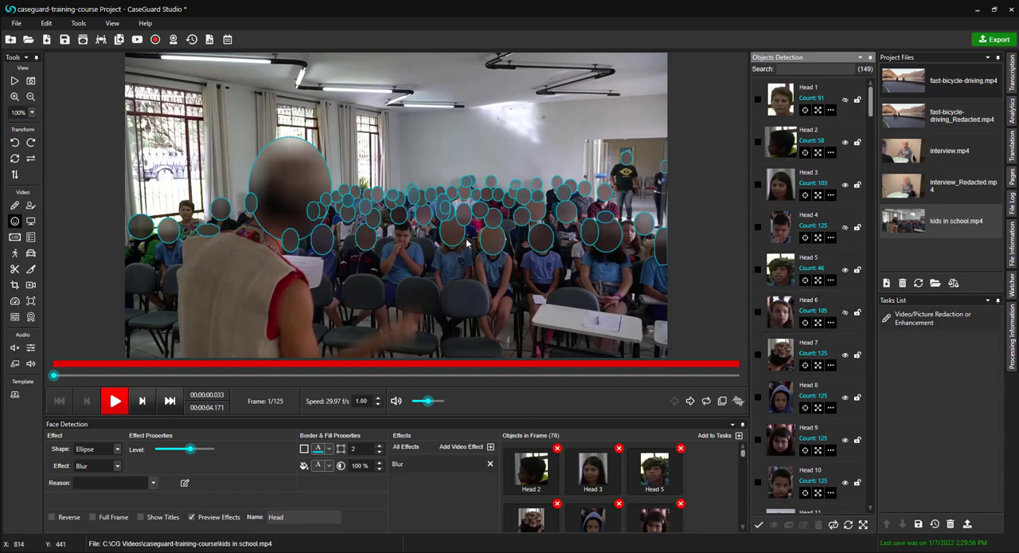
mouse_move(458, 240)
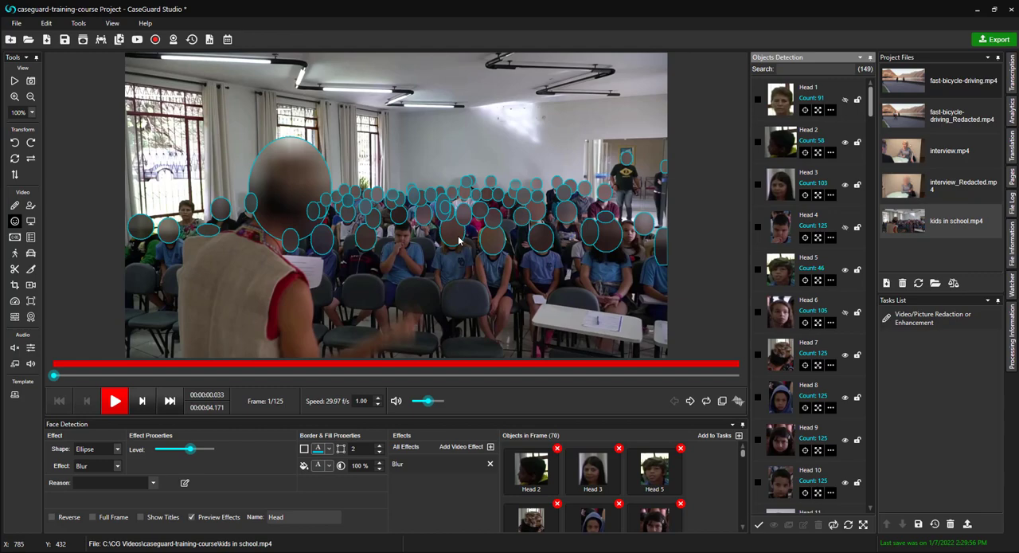
right_click(458, 240)
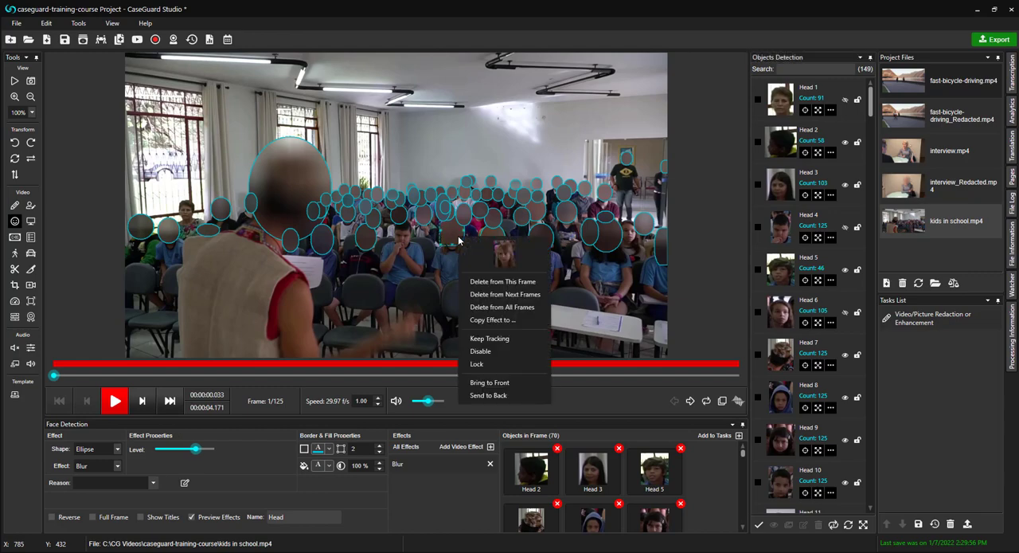
mouse_move(480, 351)
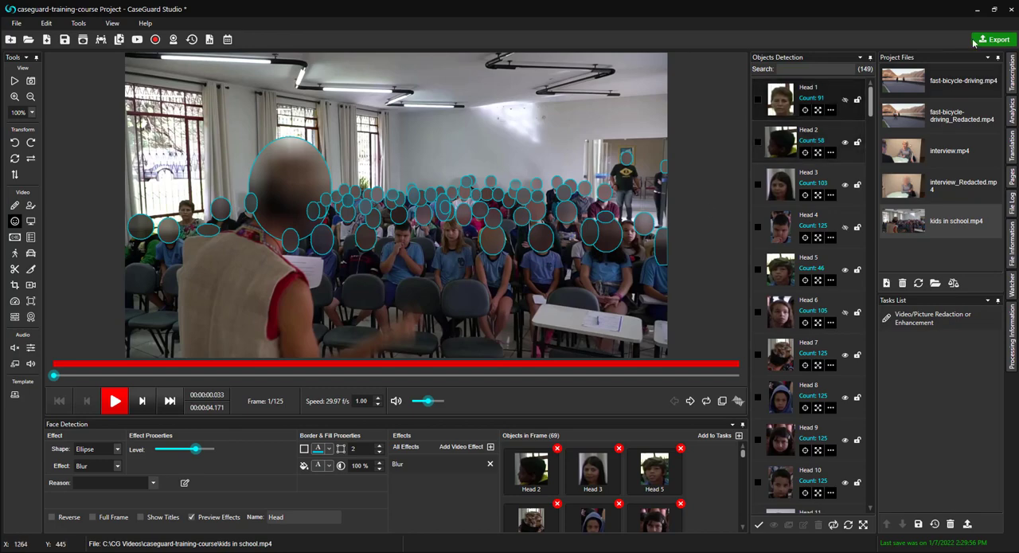
Export kids in school_Redacted.mp4 to Project Files and play it to the end
left_click(993, 39)
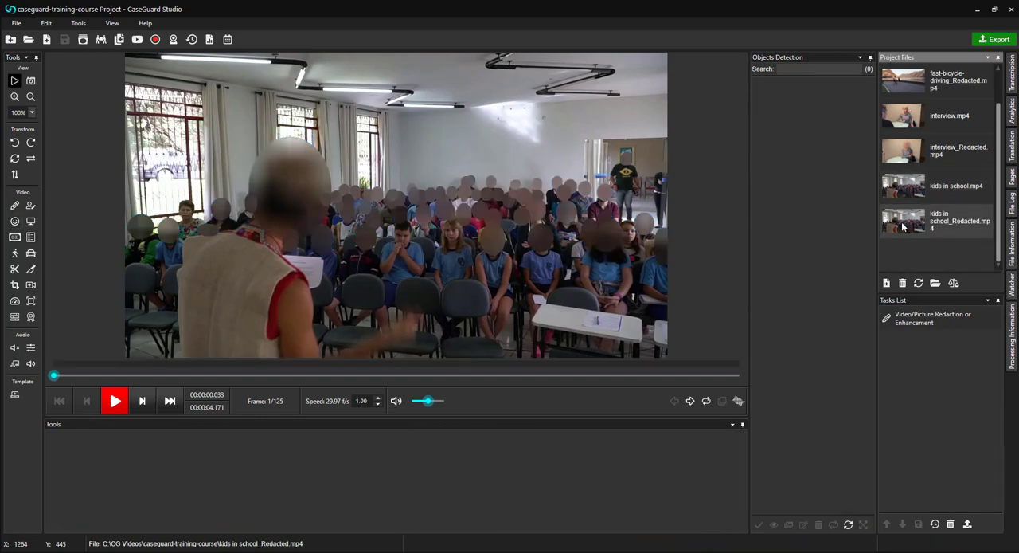
left_click(114, 401)
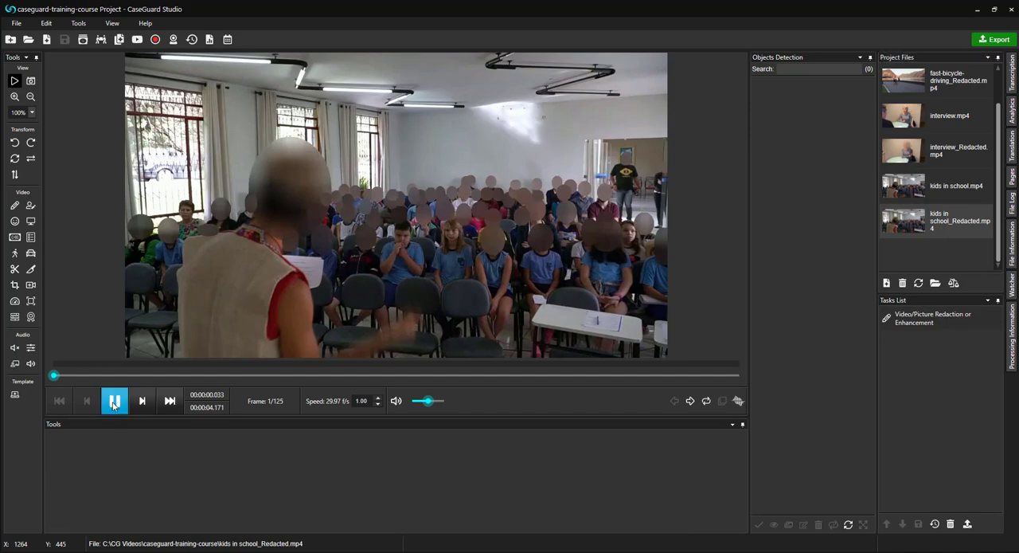
left_click(114, 401)
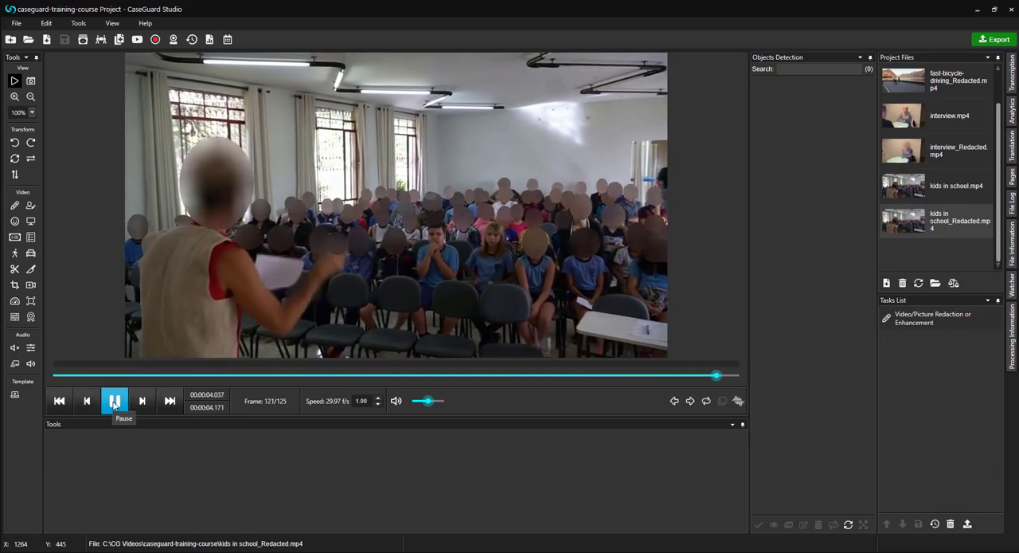
left_click(114, 401)
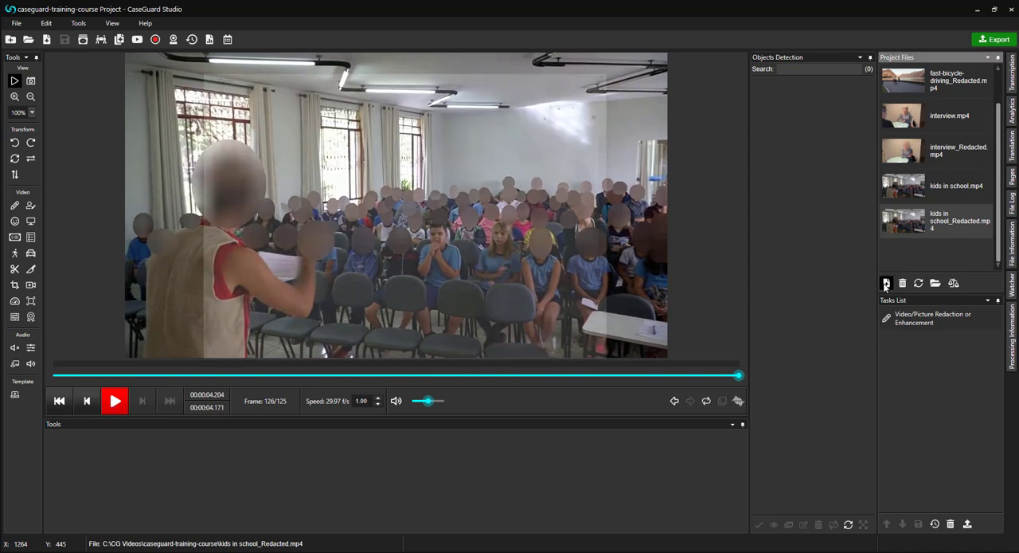
Add the police-arrest video and detect License Plates alongside faces
left_click(886, 282)
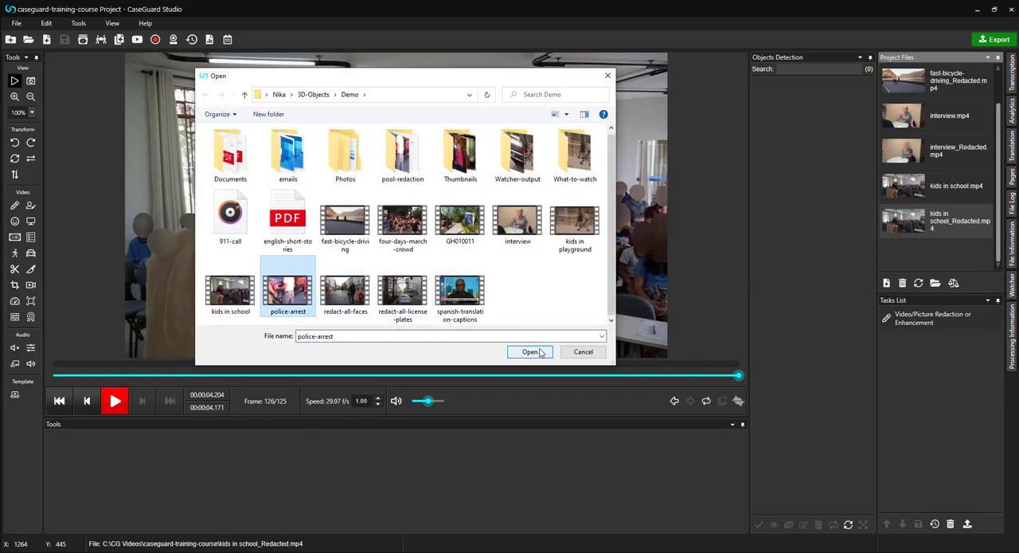
left_click(530, 351)
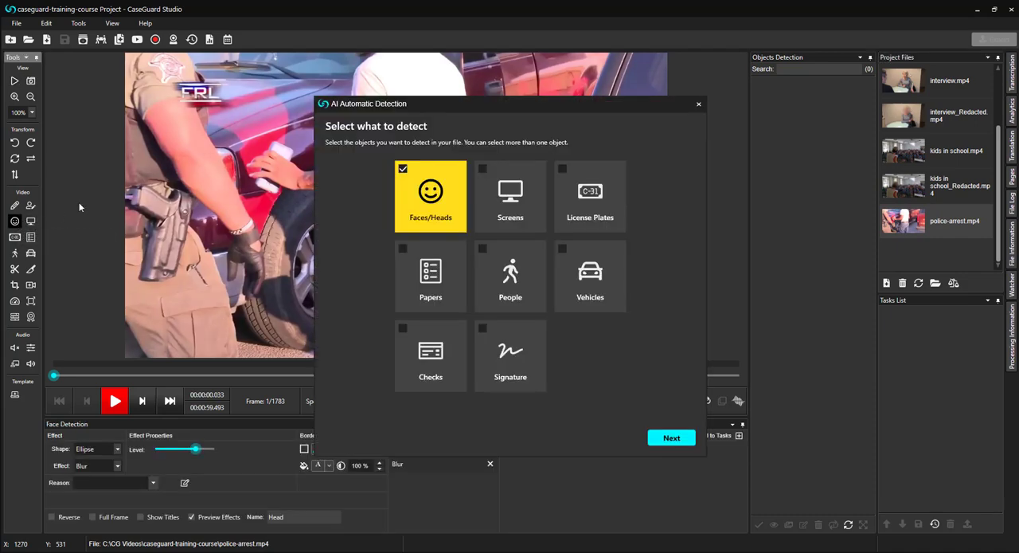
mouse_move(611, 197)
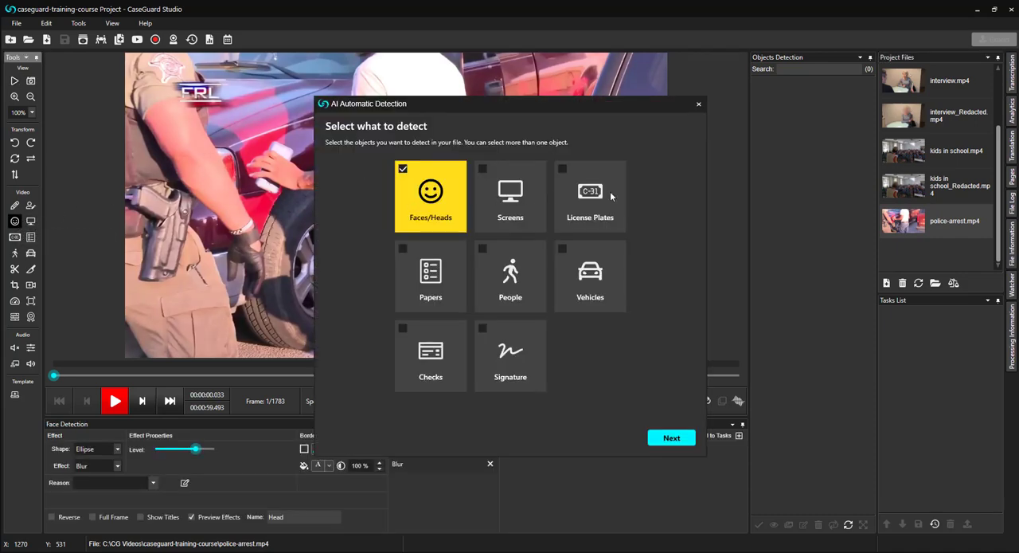
left_click(590, 195)
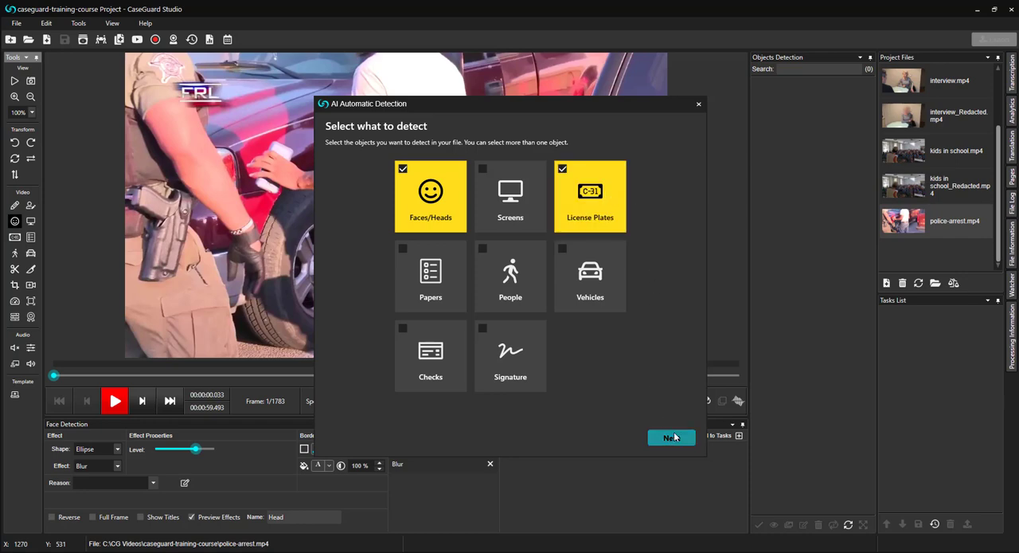
left_click(671, 437)
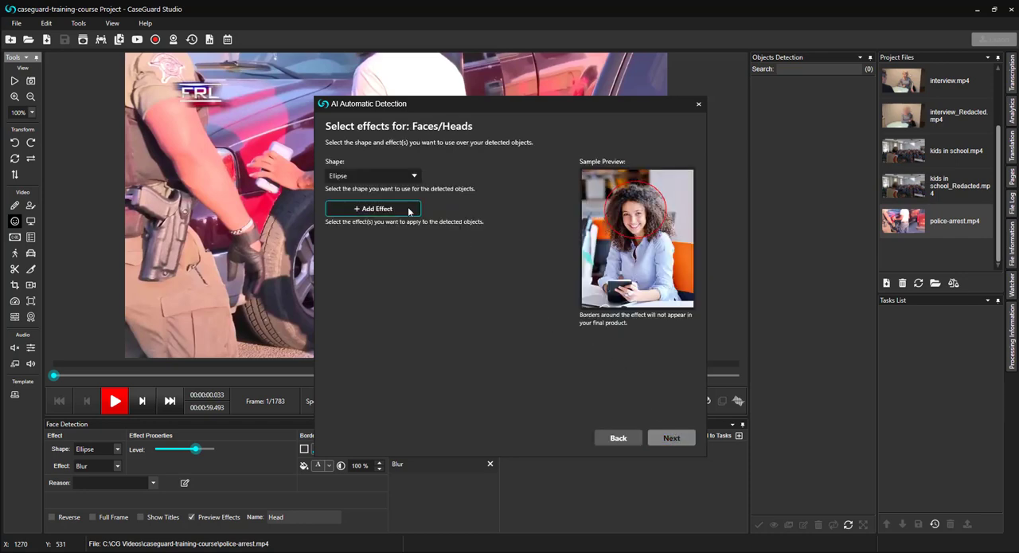
Blur detected faces, pixelate license plates, and keep the Whole File range
left_click(372, 207)
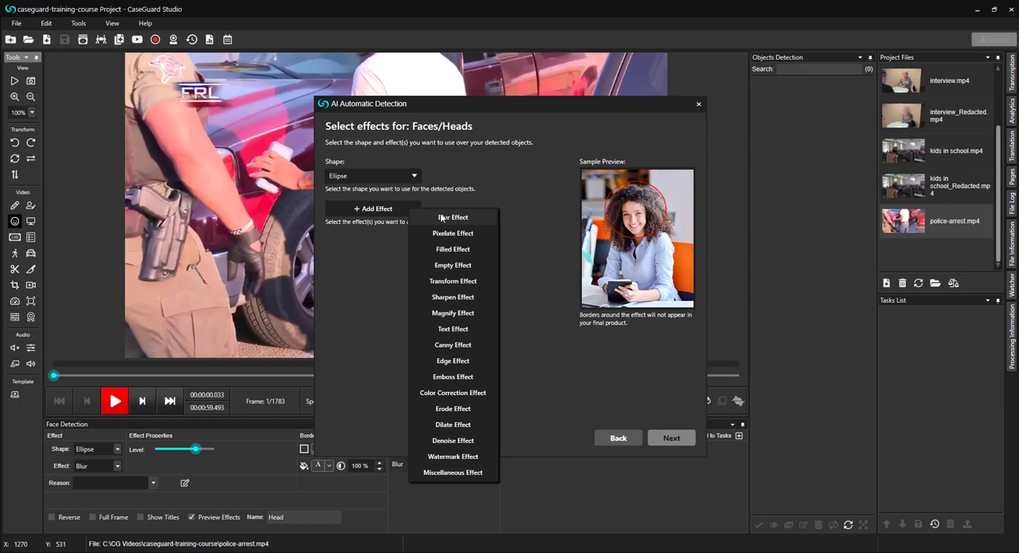
left_click(453, 217)
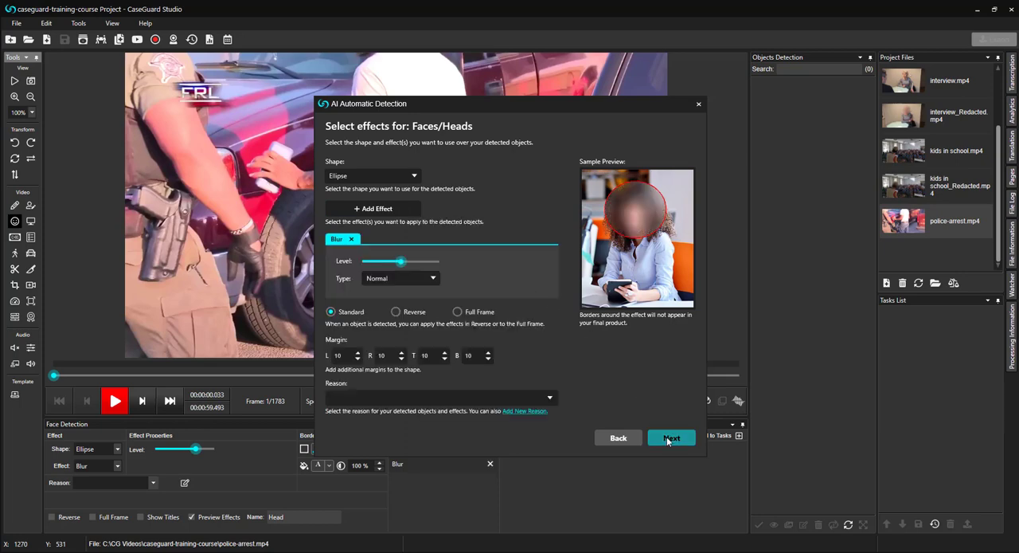
left_click(671, 437)
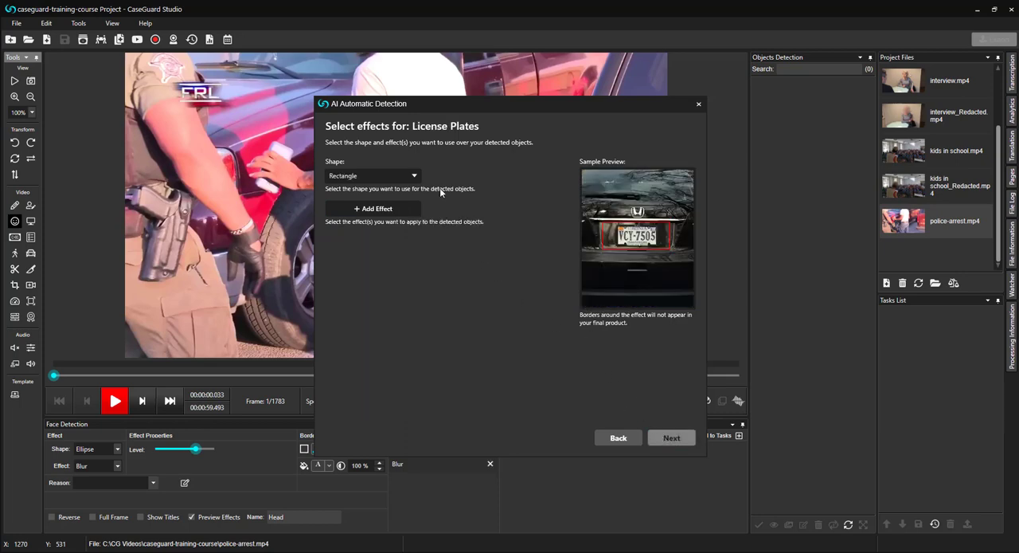
left_click(372, 208)
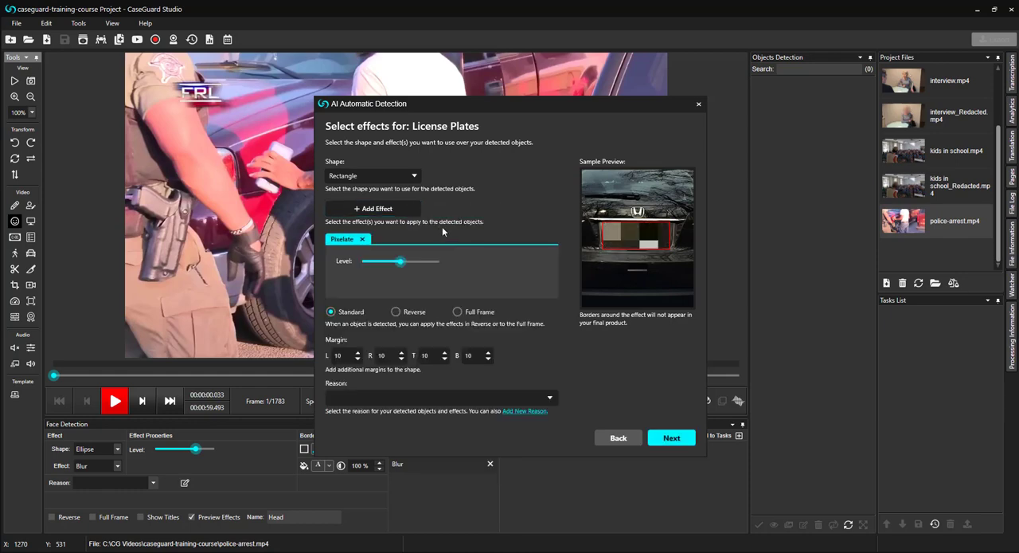
left_click(671, 437)
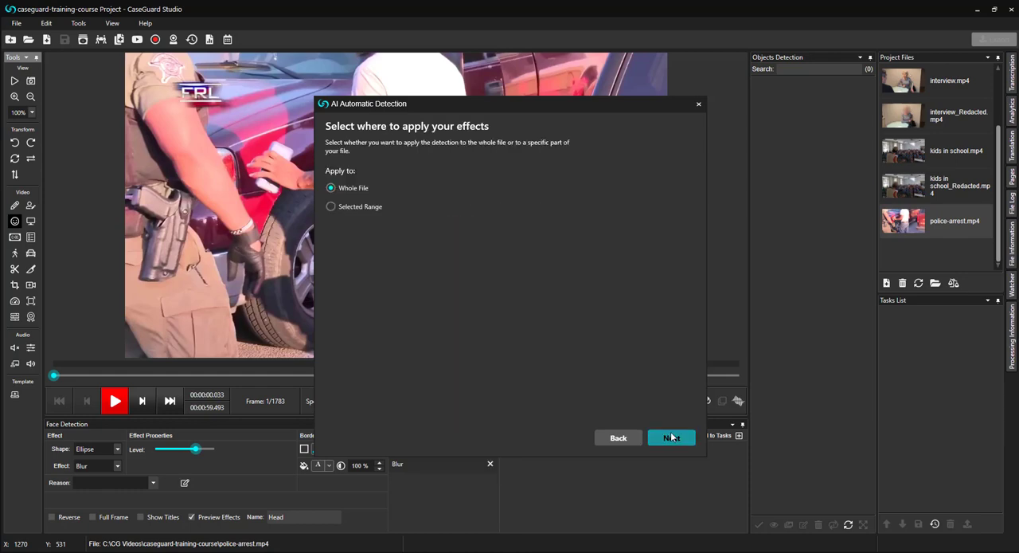
left_click(671, 437)
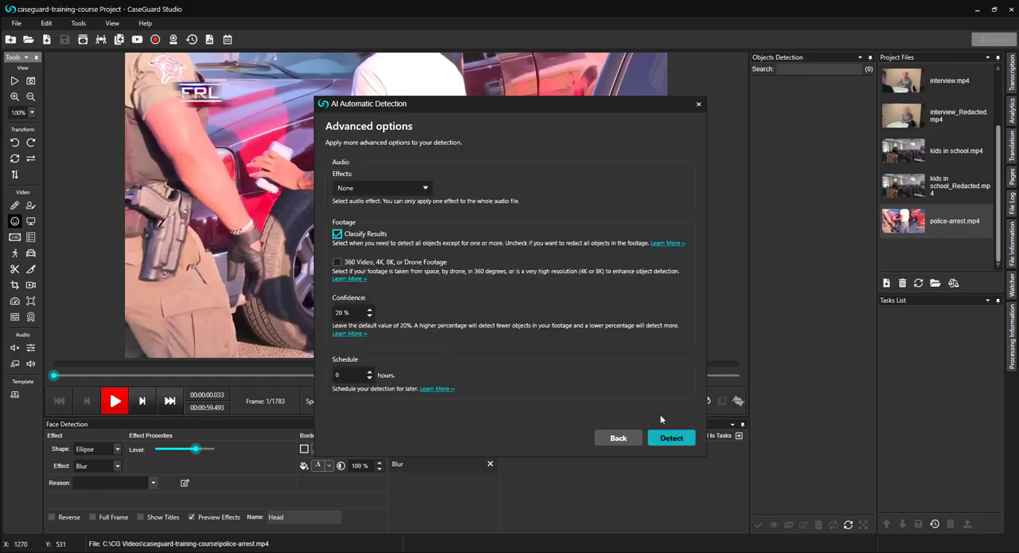
Uncheck Classify Results in the police-arrest video's Advanced options
left_click(337, 234)
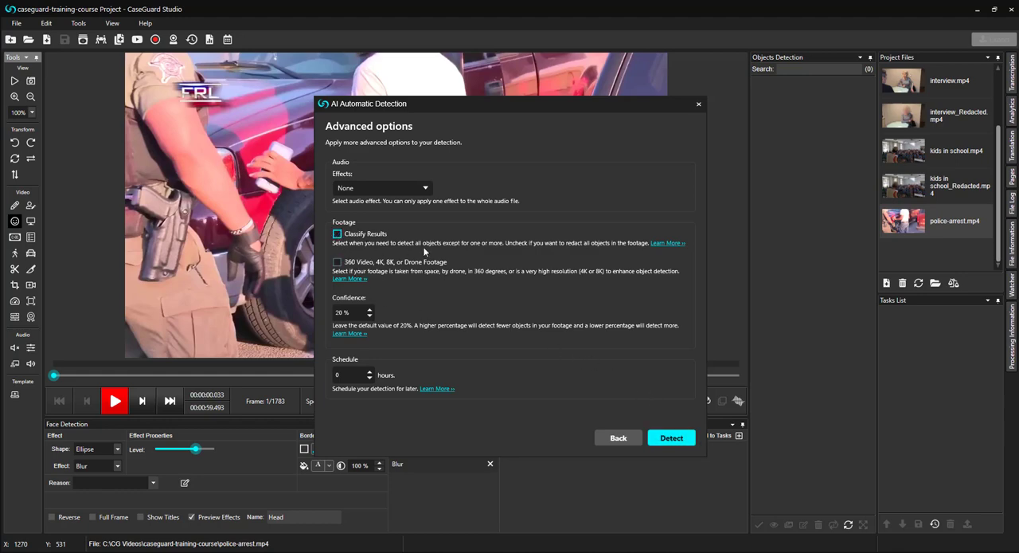
mouse_move(444, 237)
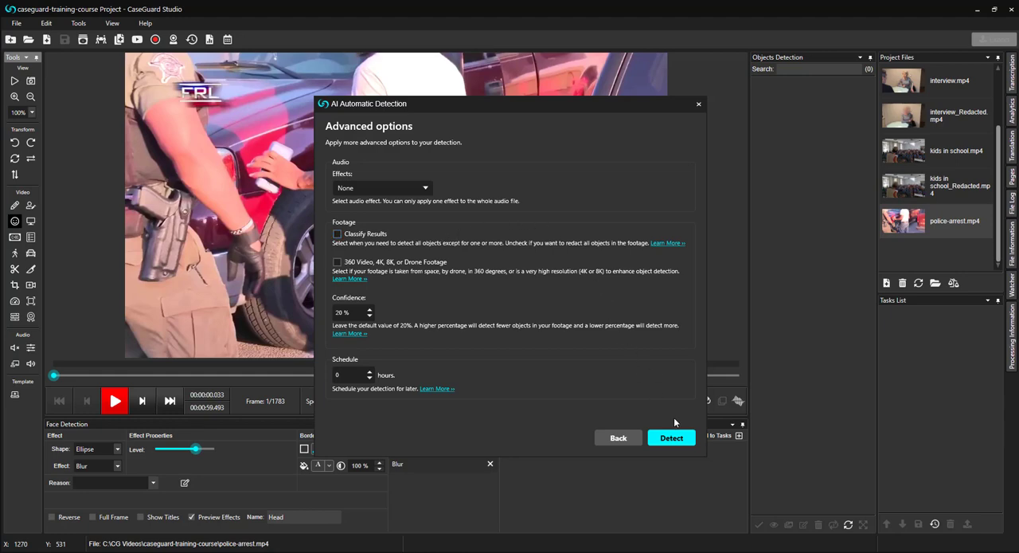
Run Detect on the arrest video, finding 3239 heads and 653 license plates
left_click(671, 437)
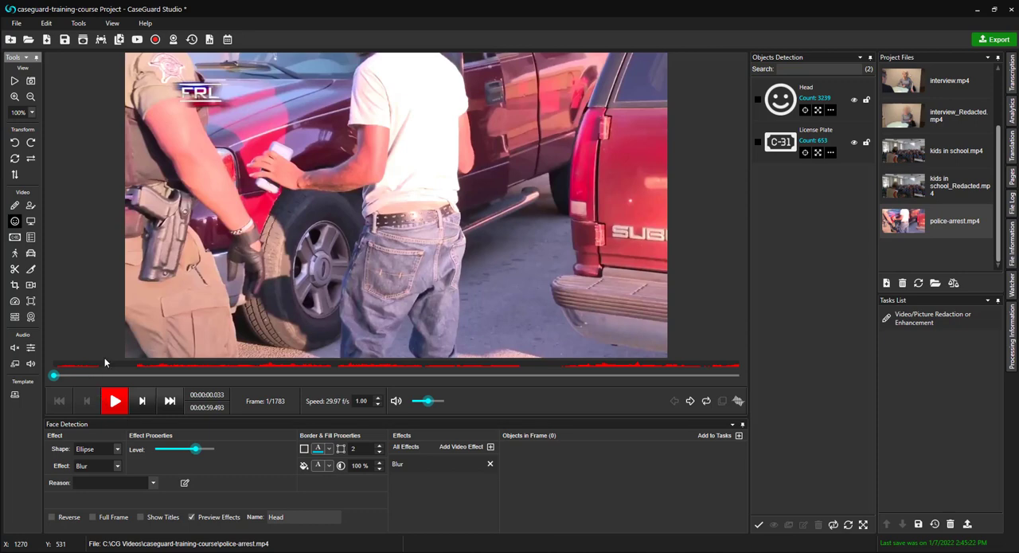
mouse_move(136, 372)
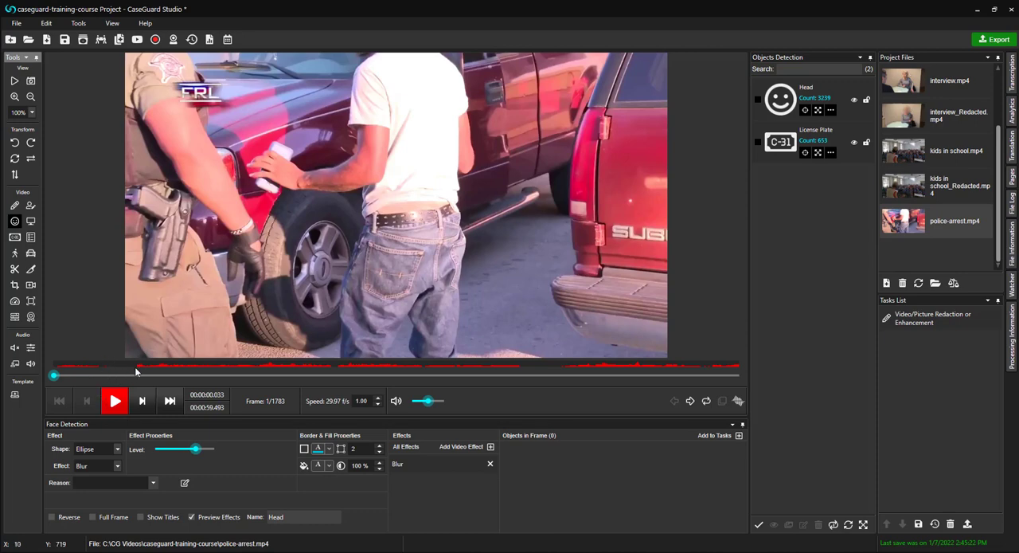
mouse_move(290, 367)
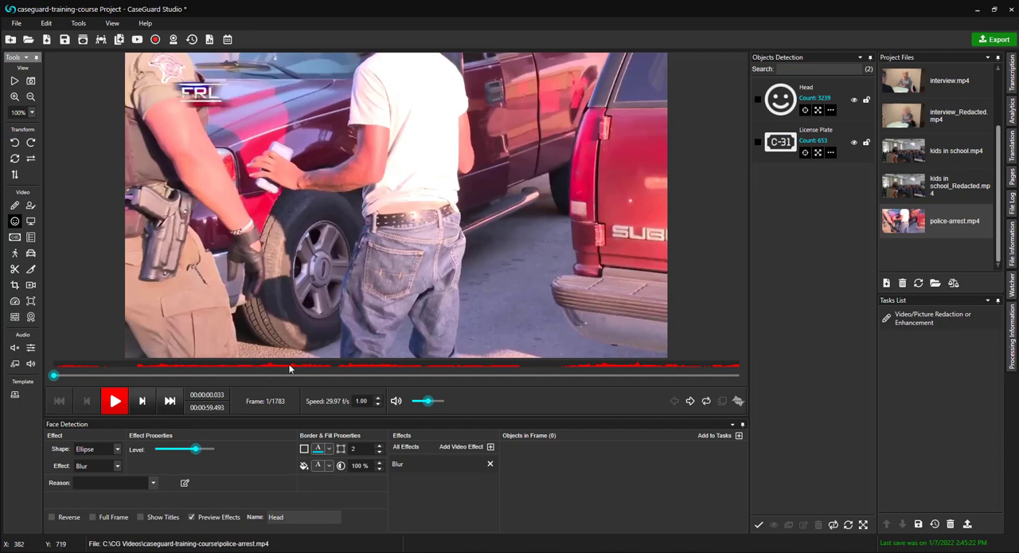
mouse_move(266, 357)
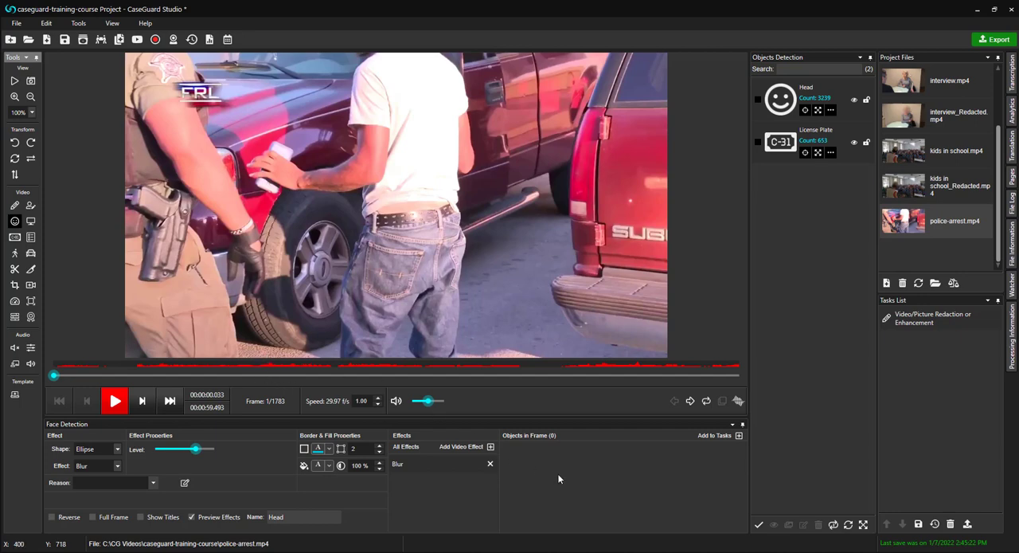
mouse_move(730, 30)
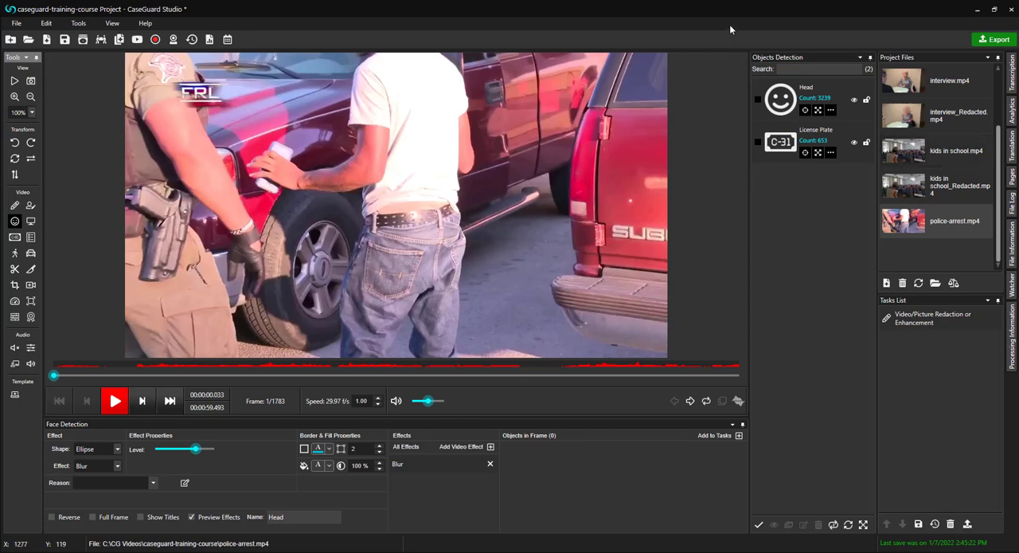
mouse_move(728, 184)
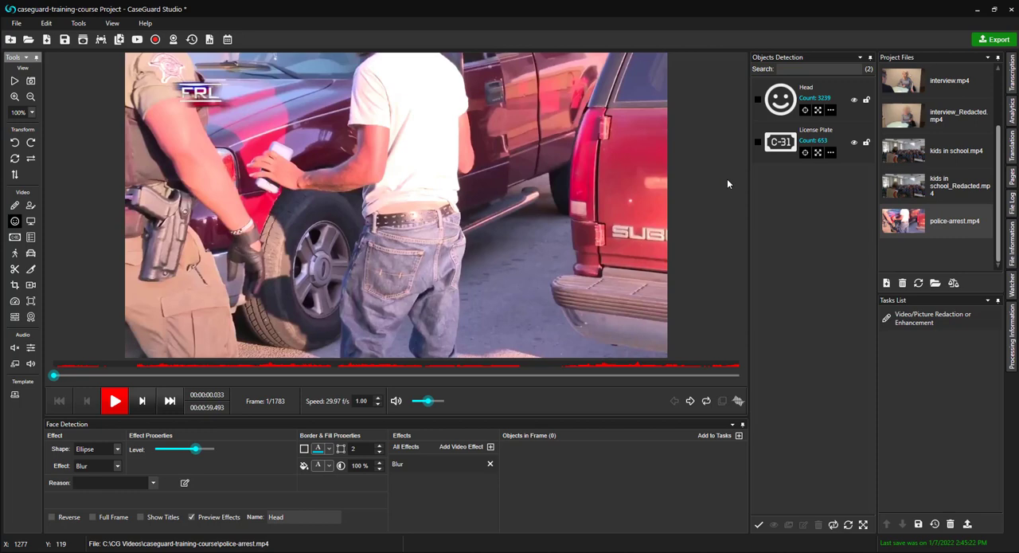
mouse_move(725, 182)
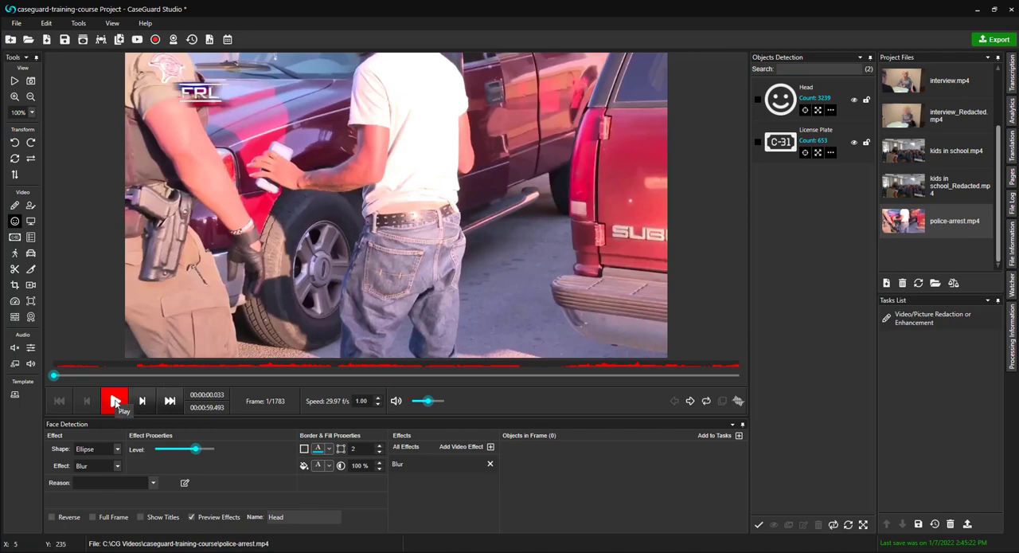
Play the redacted video, pause at the uncovered face, and step back to frame 454
left_click(114, 400)
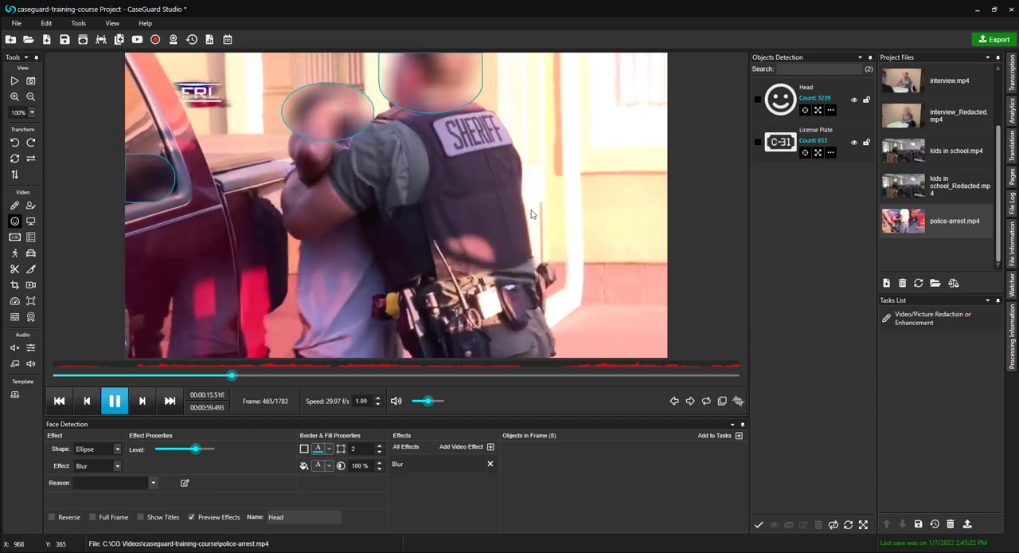
left_click(114, 401)
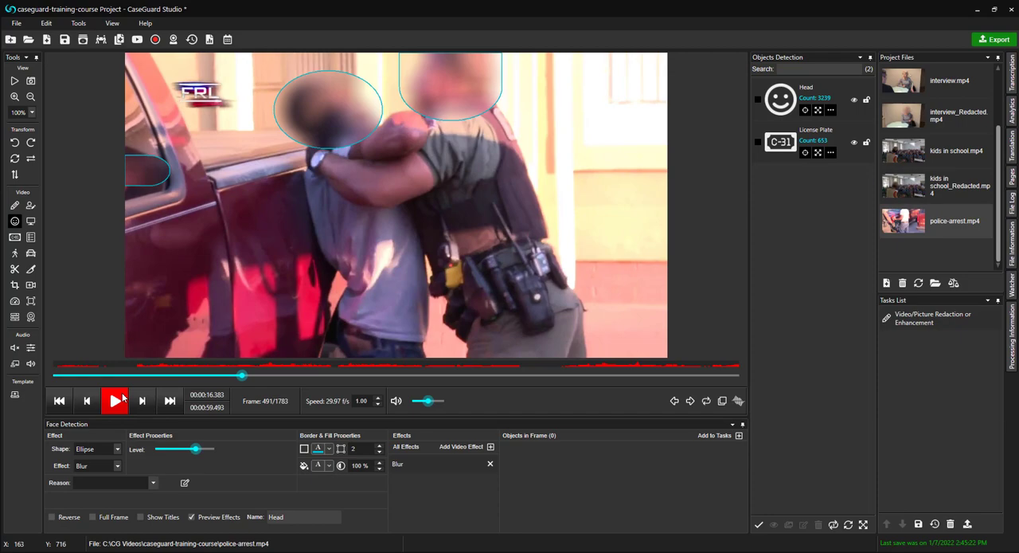
left_click(114, 401)
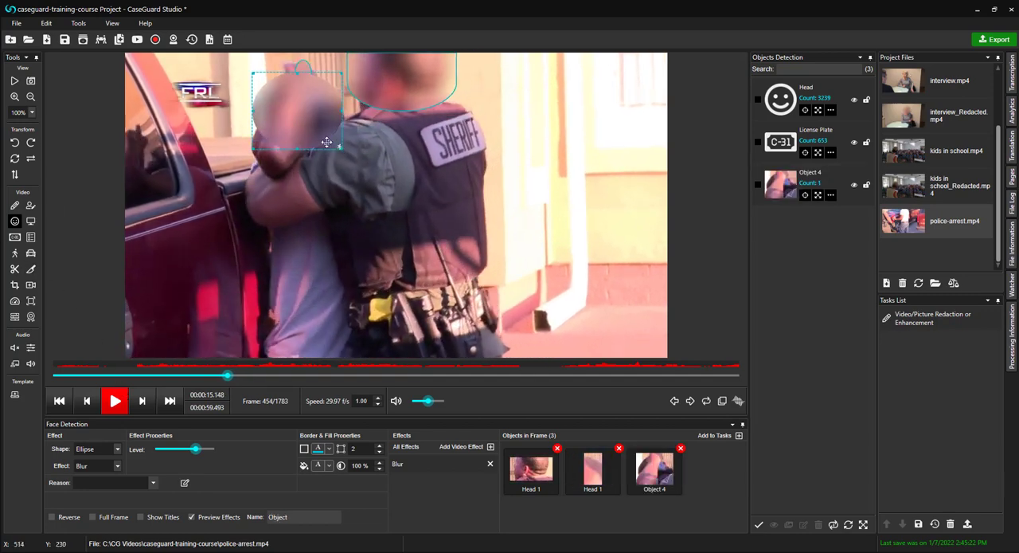
Draw Object 5 over the head and delete Object 4 from frame 455 only
left_click_drag(327, 141, 338, 110)
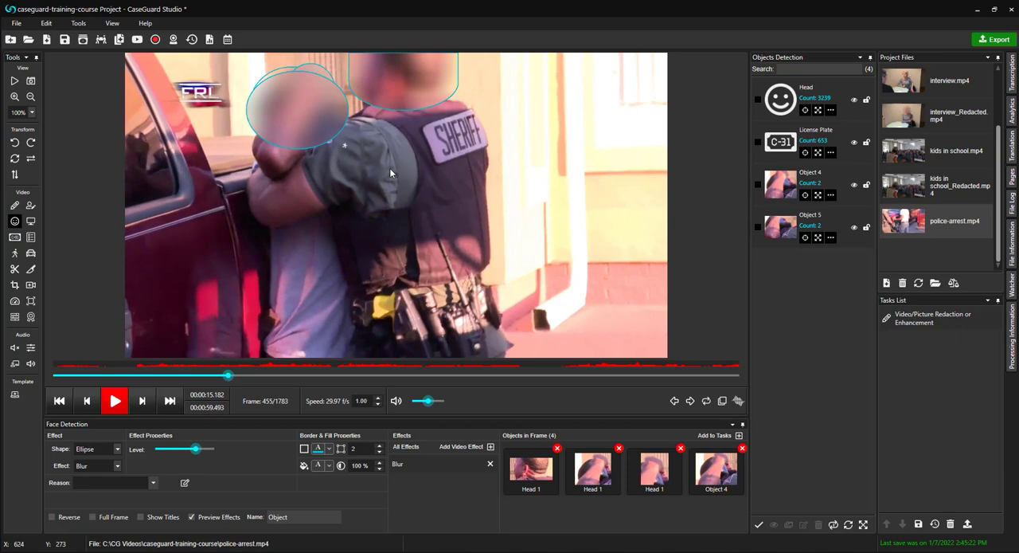
mouse_move(345, 123)
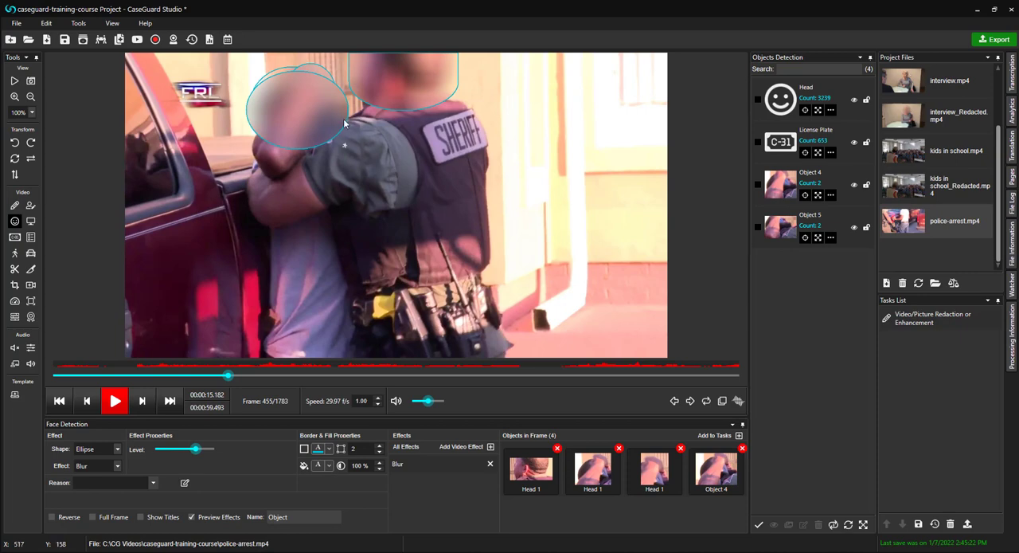
right_click(343, 119)
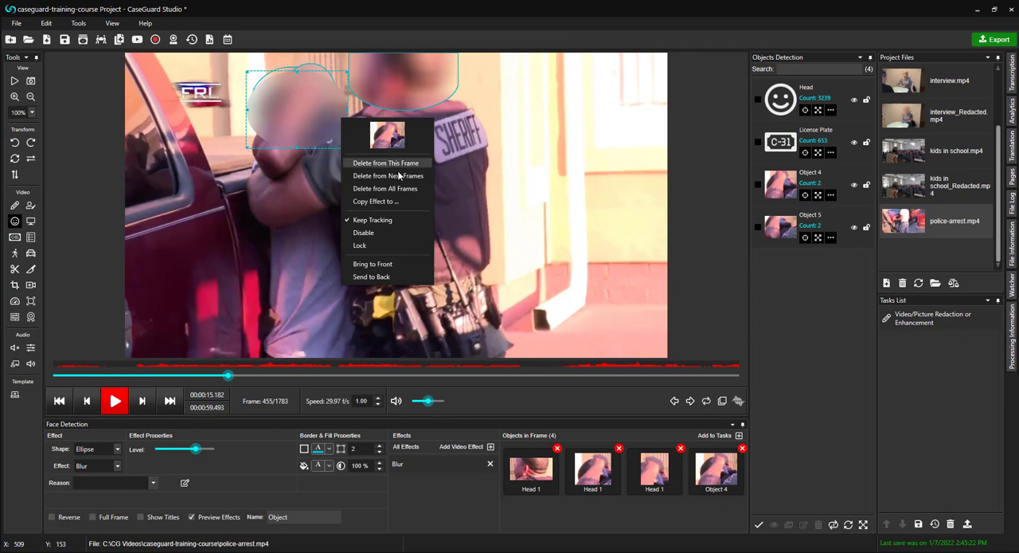
left_click(386, 162)
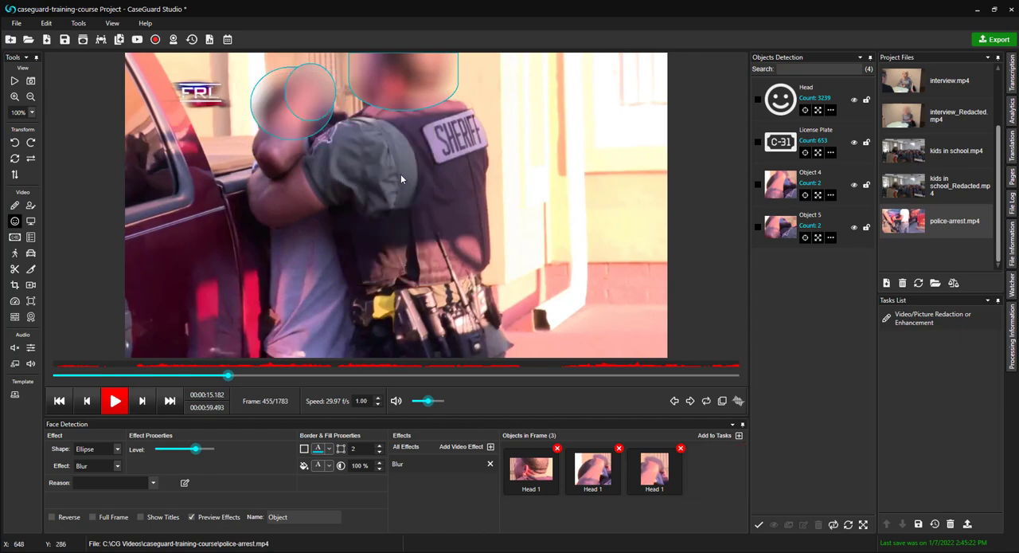
mouse_move(401, 164)
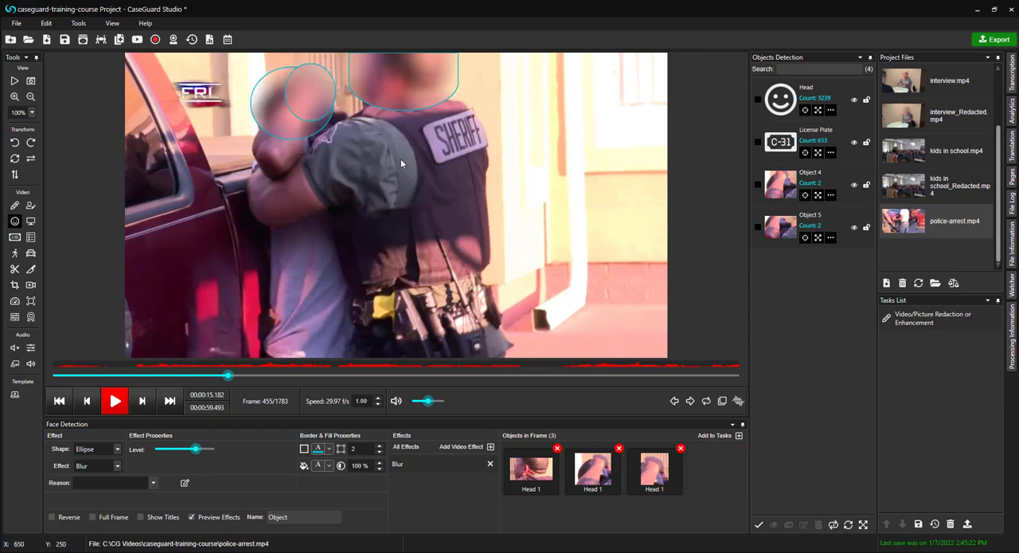
left_click(114, 400)
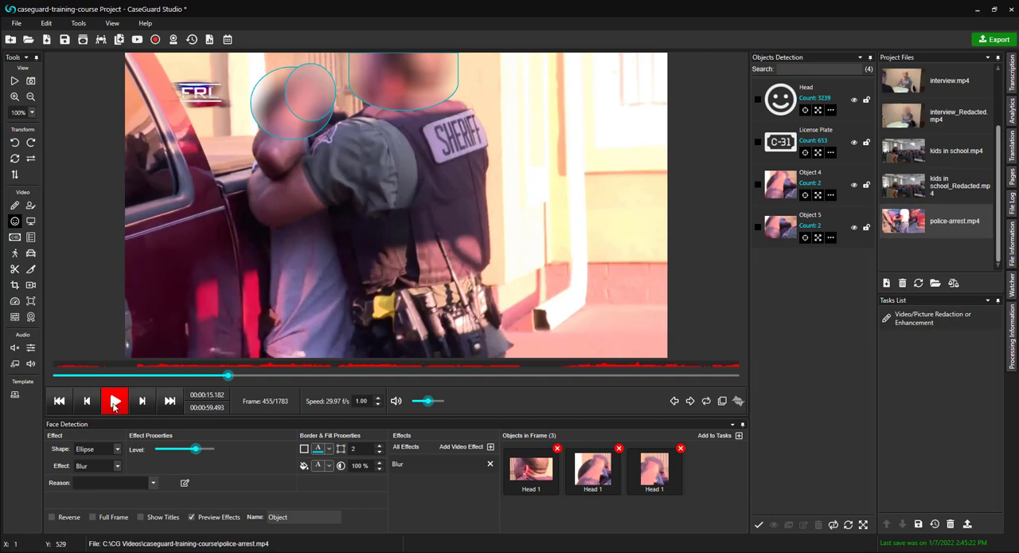
Check face coverage during playback, then export police-arrest_Redacted.mp4
left_click(114, 400)
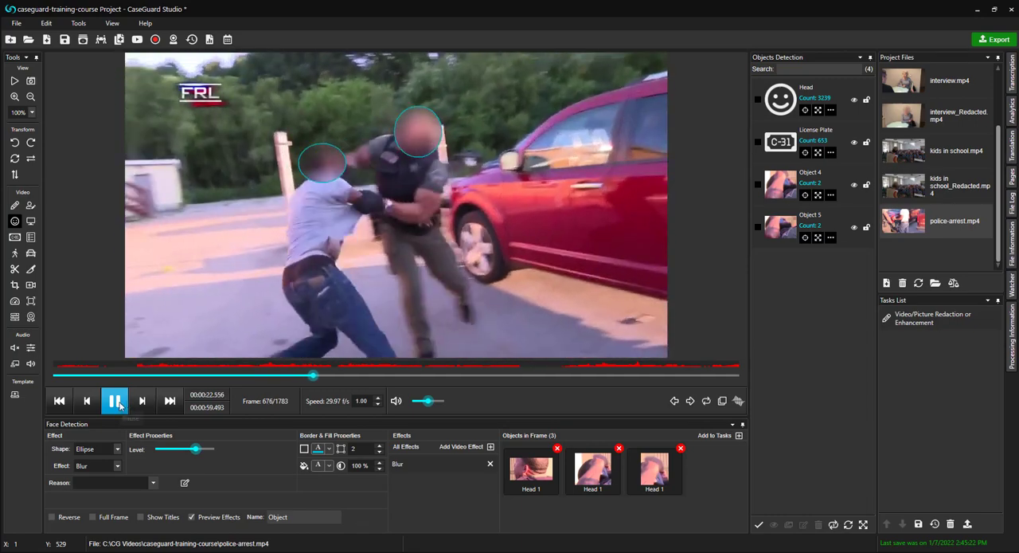
left_click(115, 400)
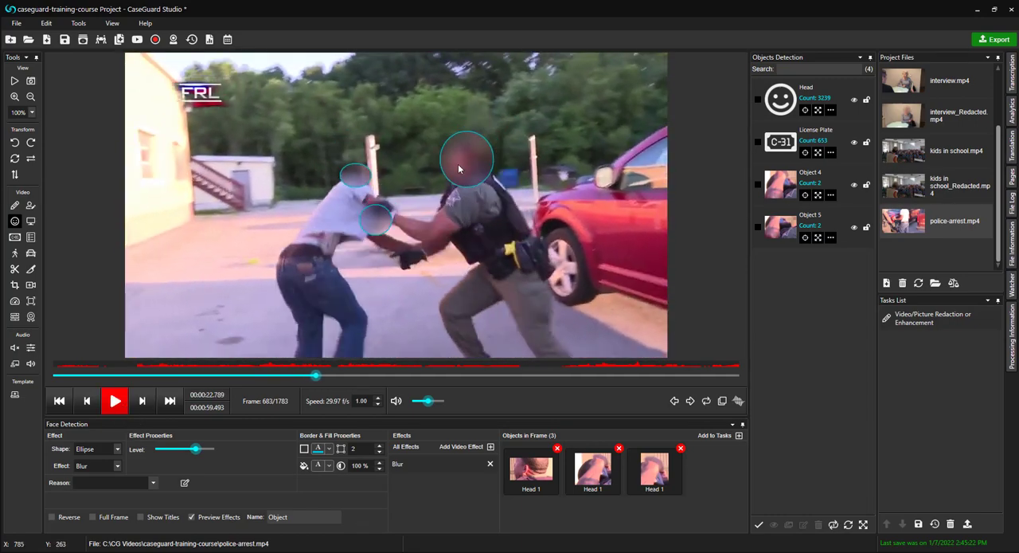
right_click(466, 160)
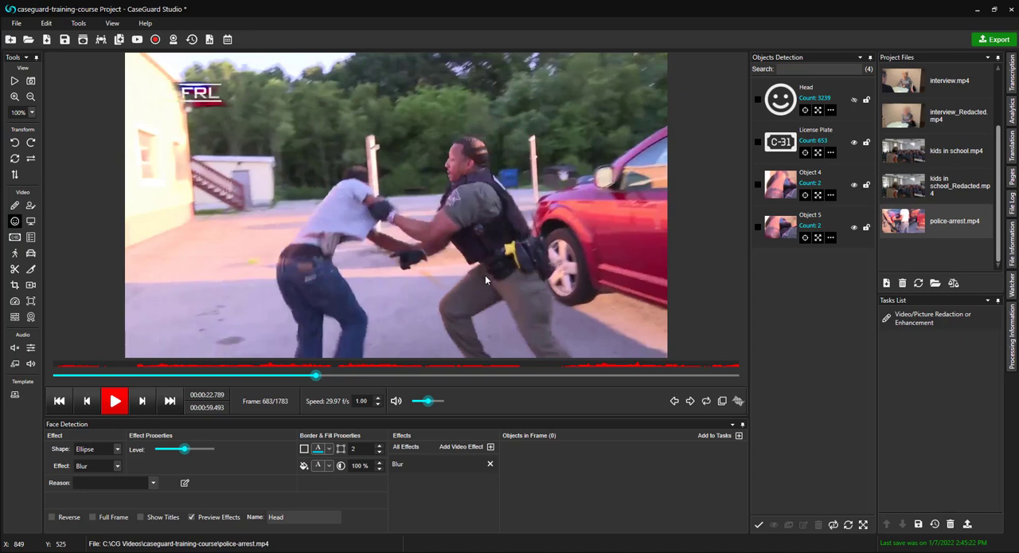
mouse_move(692, 131)
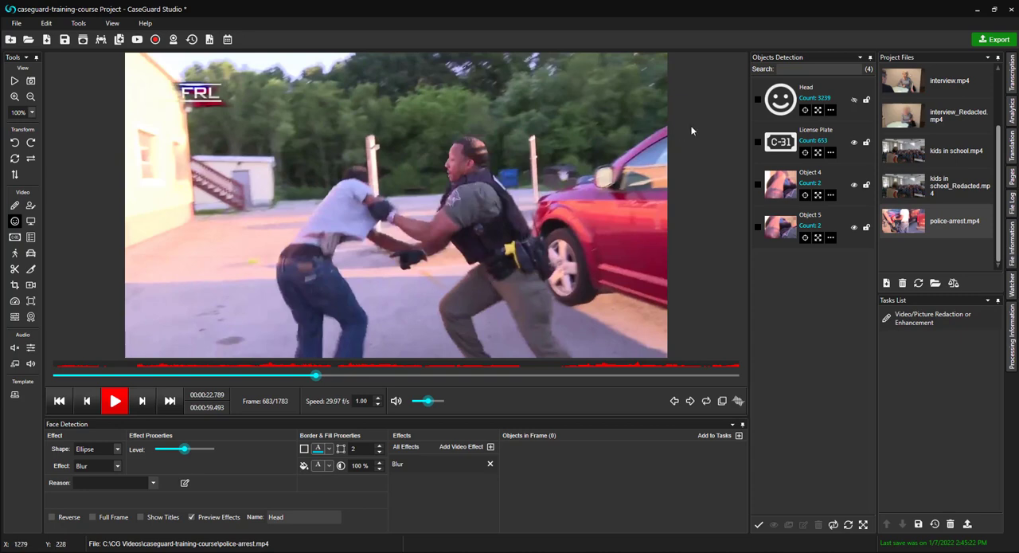
left_click(854, 99)
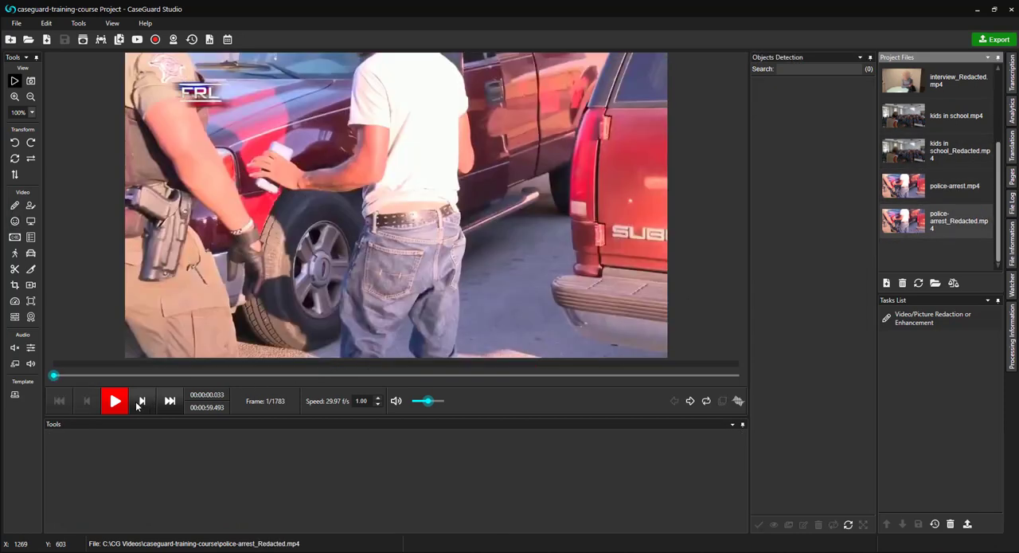
left_click(114, 401)
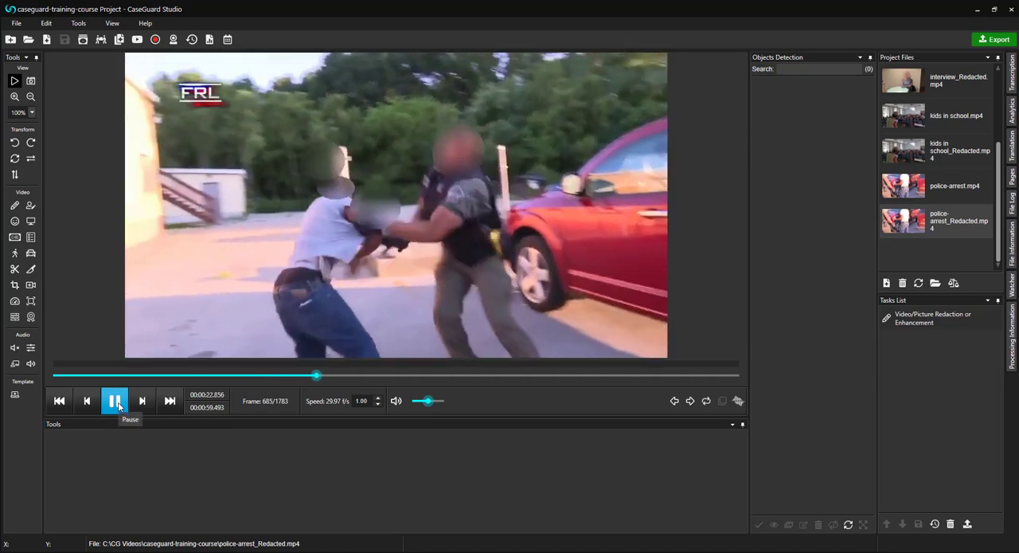
left_click(114, 400)
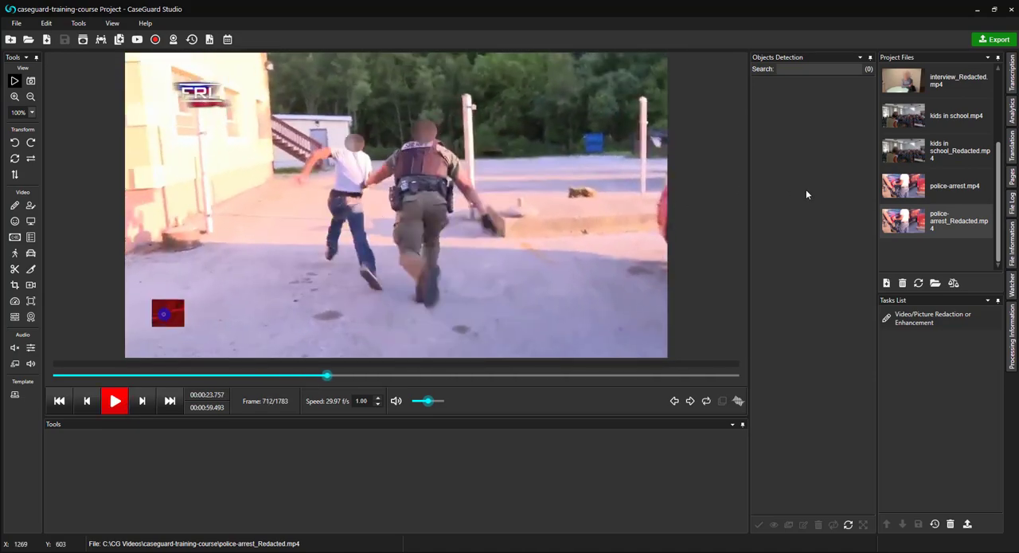